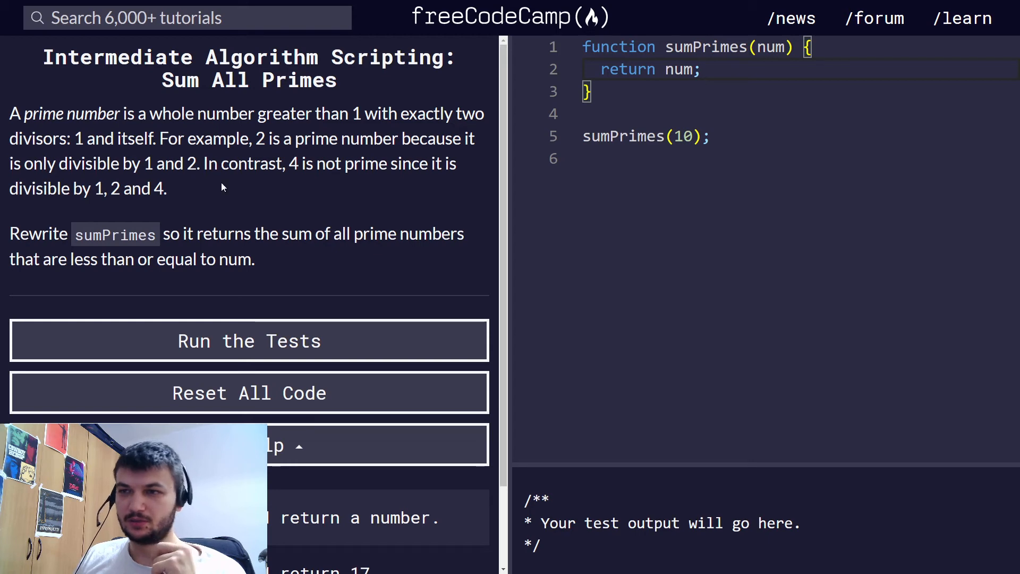
mouse_move(254, 191)
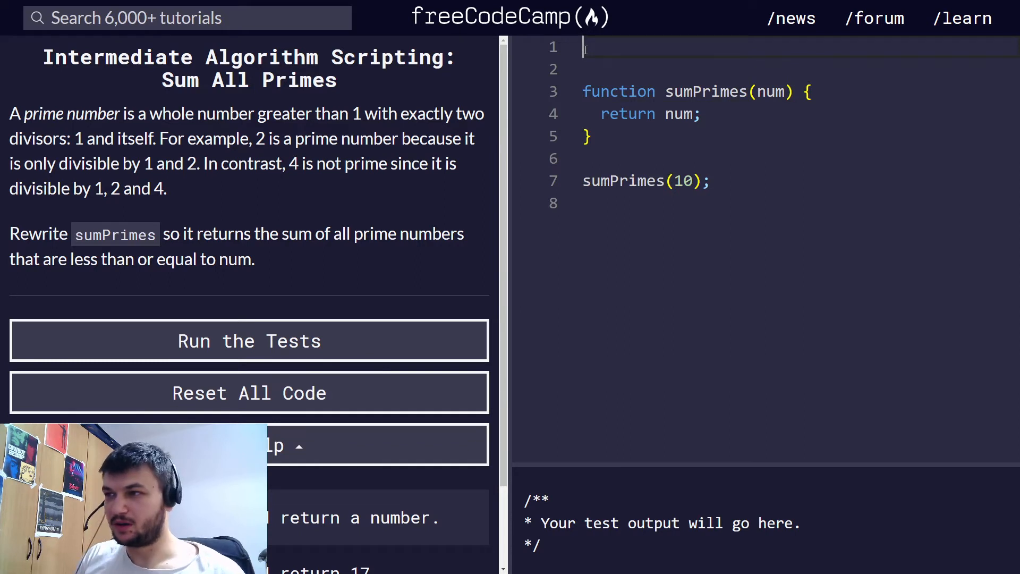
Declare the helper as function isPrime(x) { in the editor
text(function is)
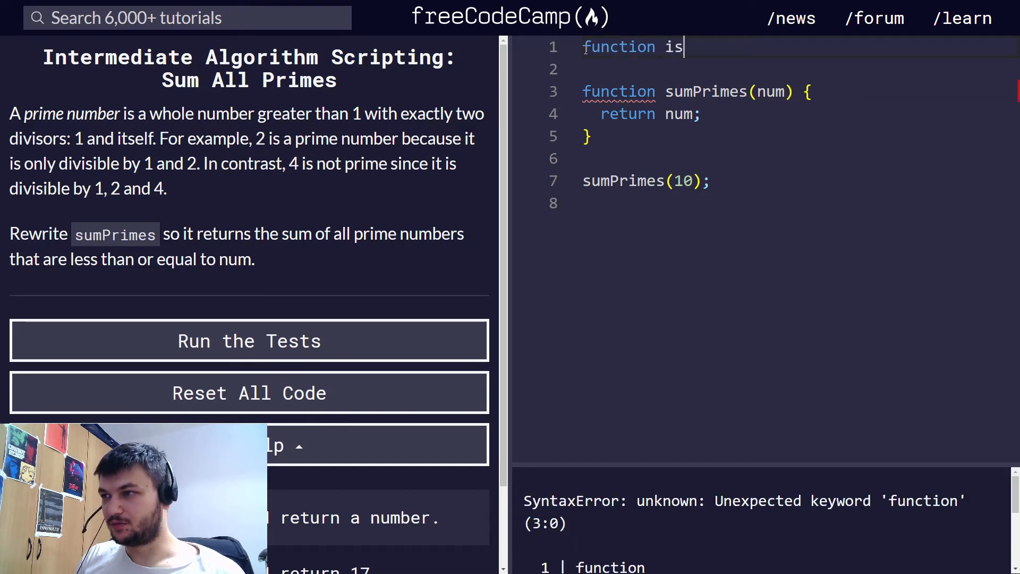
text(Prime())
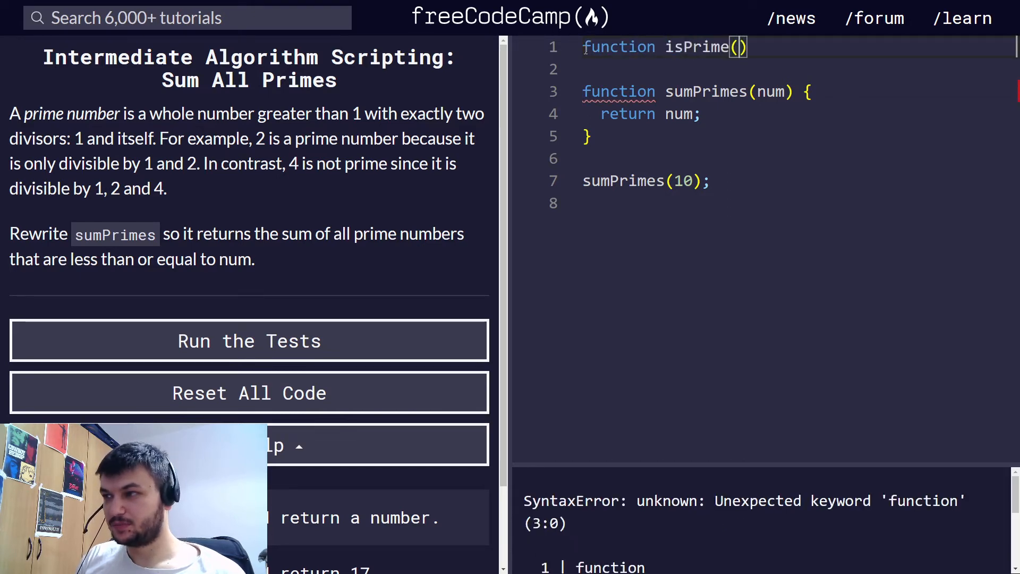
text(x)
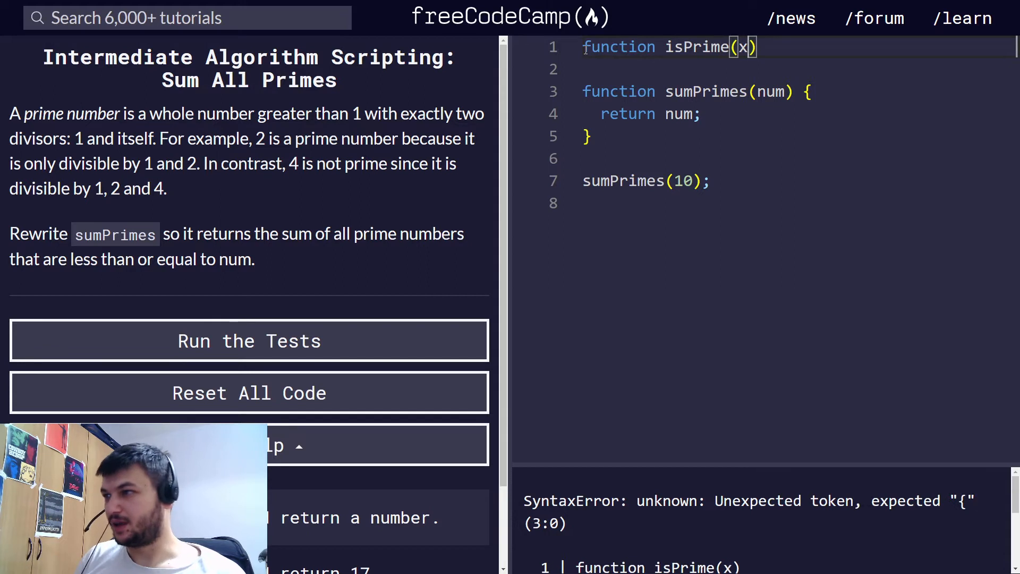
text({)
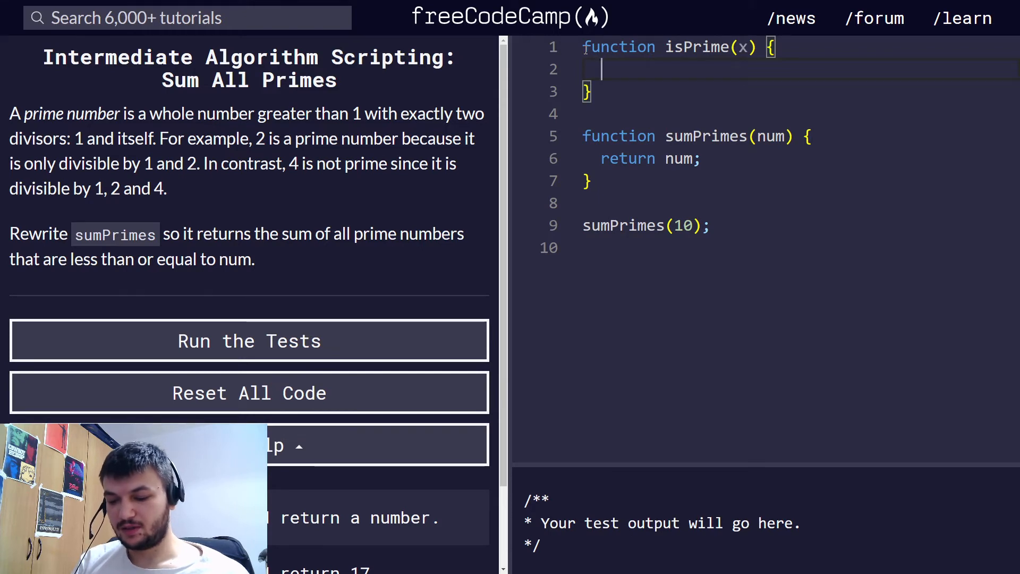
Add an if (x == 2) block returning true and start a for ( statement below it
text(if)
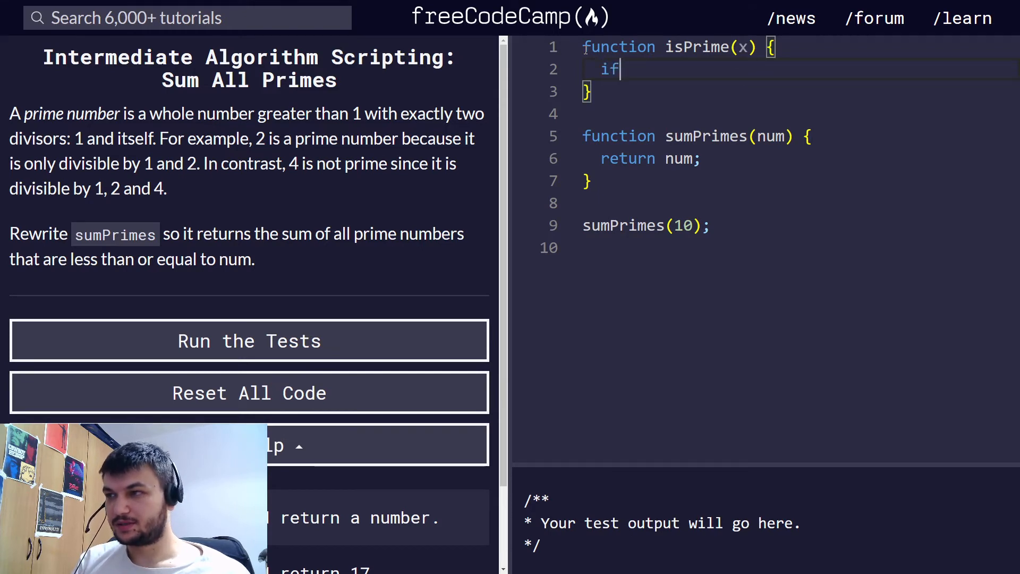
text((x))
text(return true;)
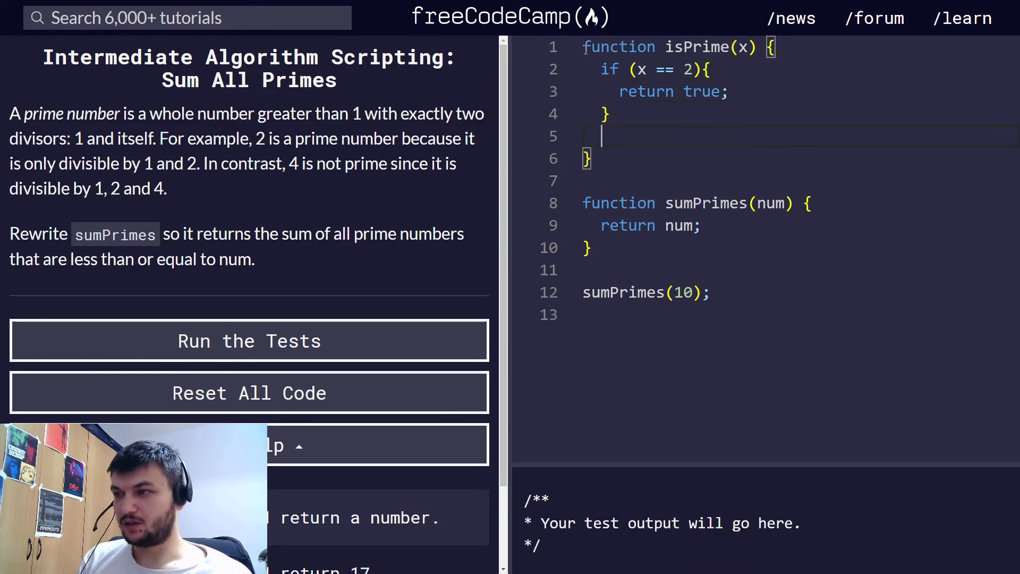
key(Enter)
text(for ()
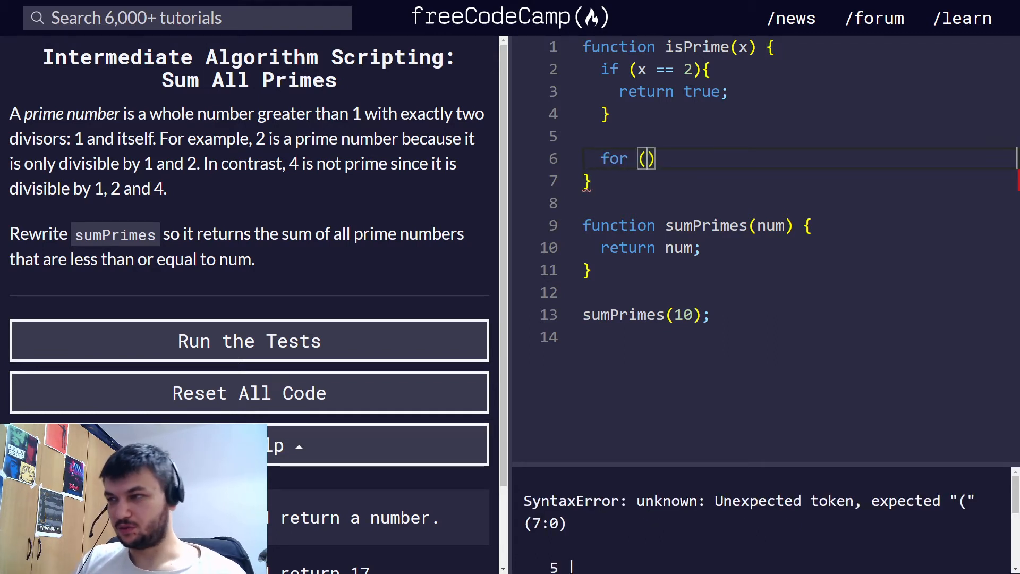
Complete the loop header as for (let i = 2; i <= x; i++) {
text(let i)
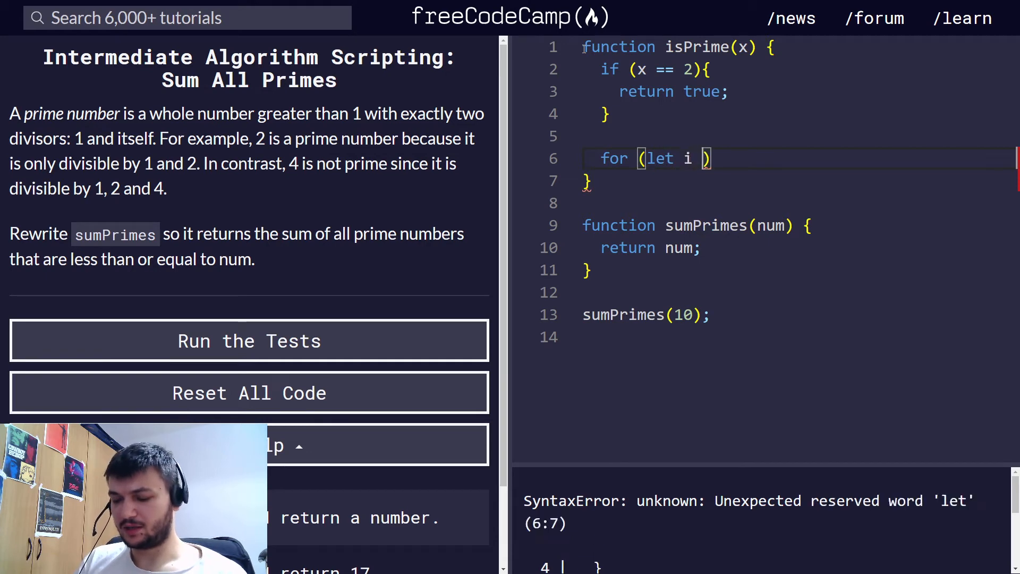
text(=)
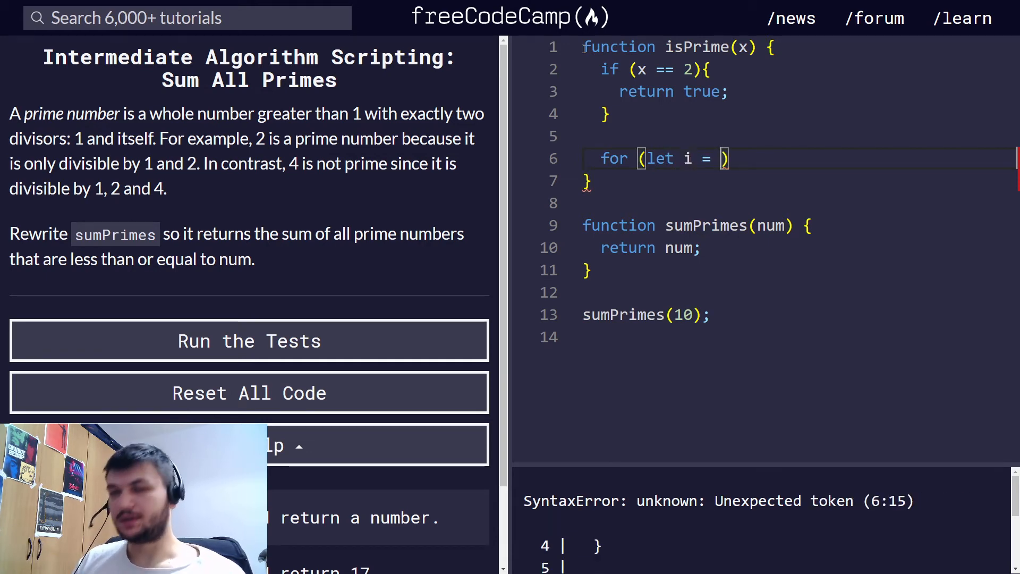
text(2; i)
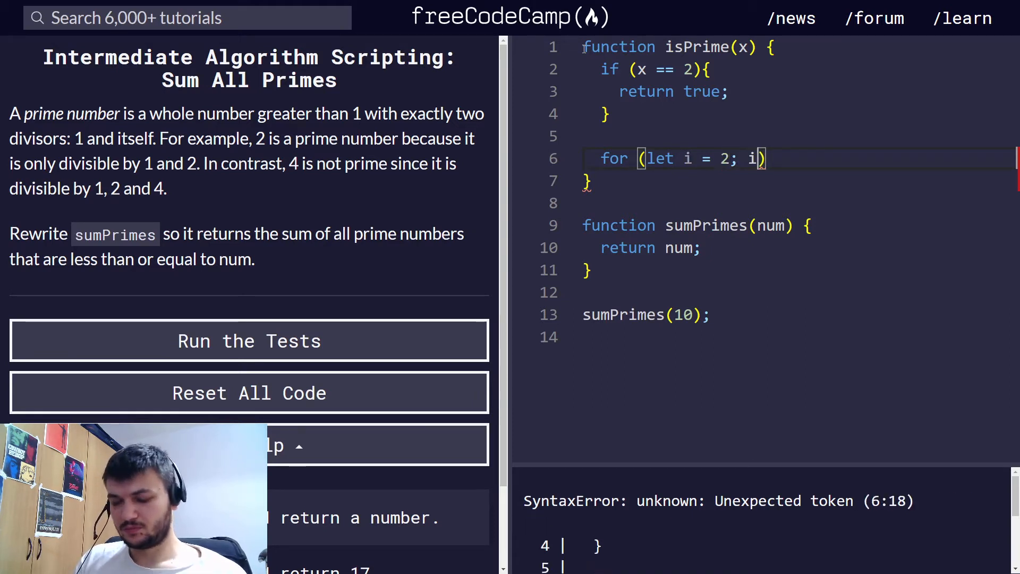
text(<)
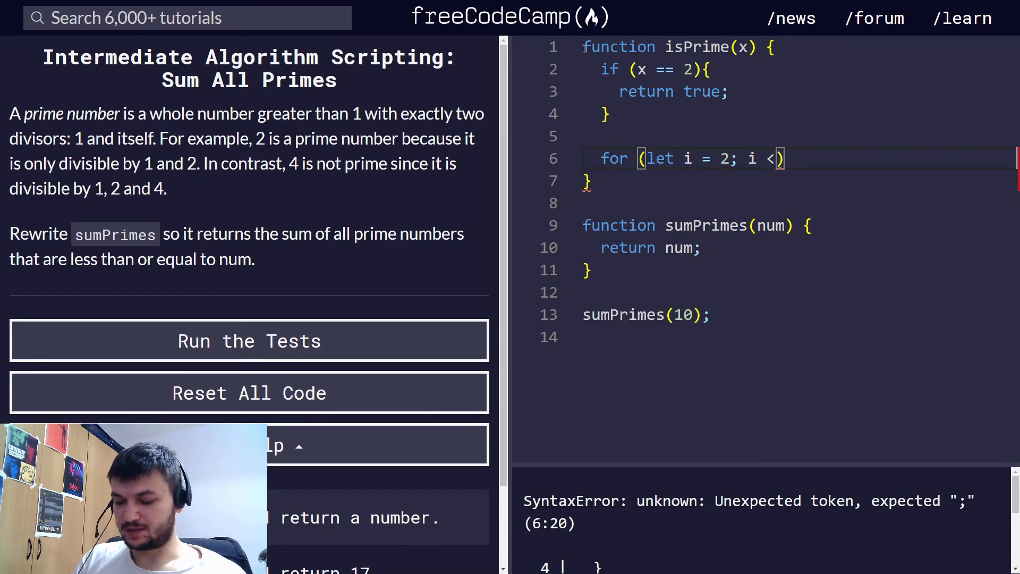
text(= x; i++)
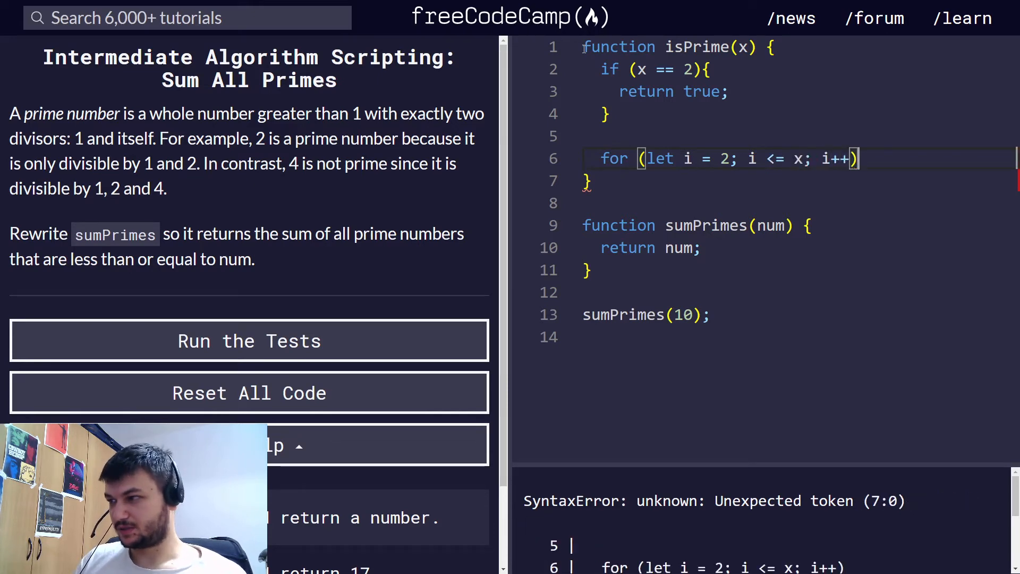
text({)
text(if (x )
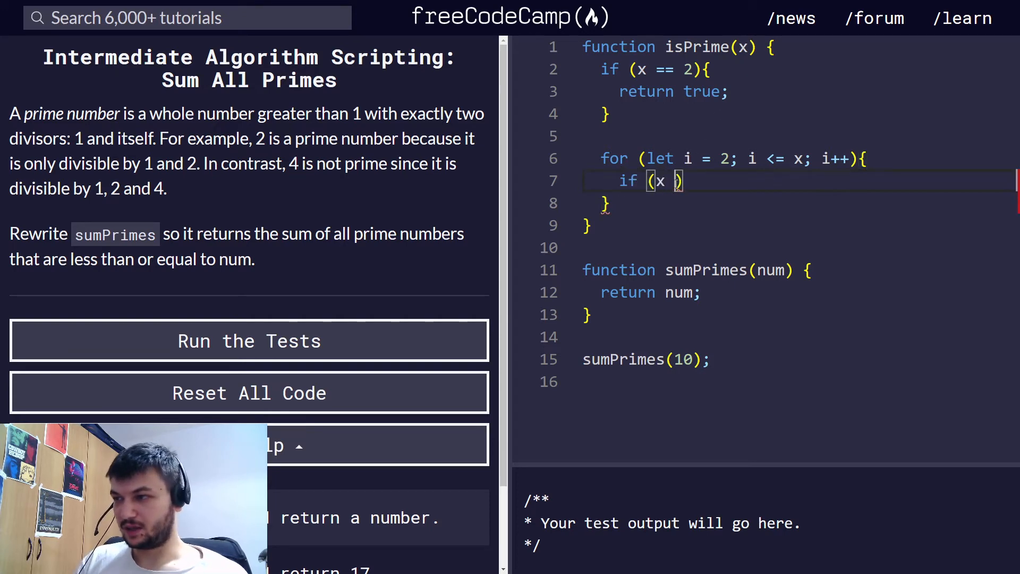
Inside the loop, return false when x % i == 0
text(%)
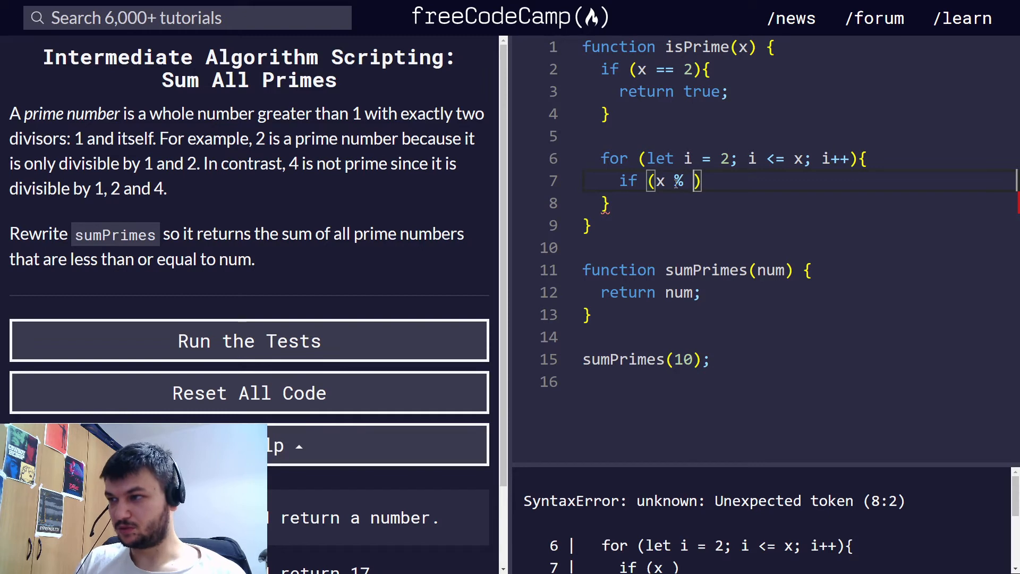
text(i ==)
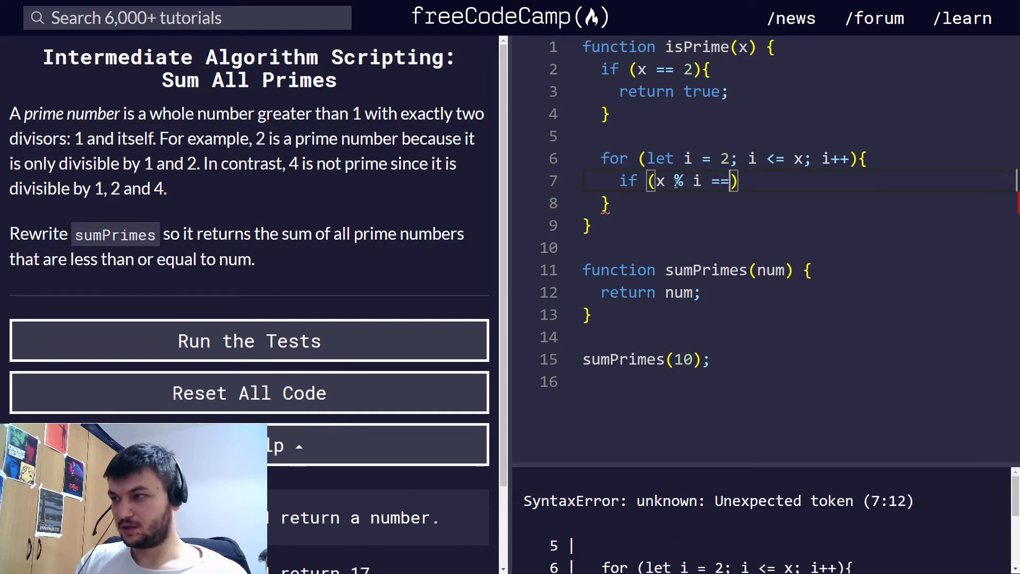
text(0)
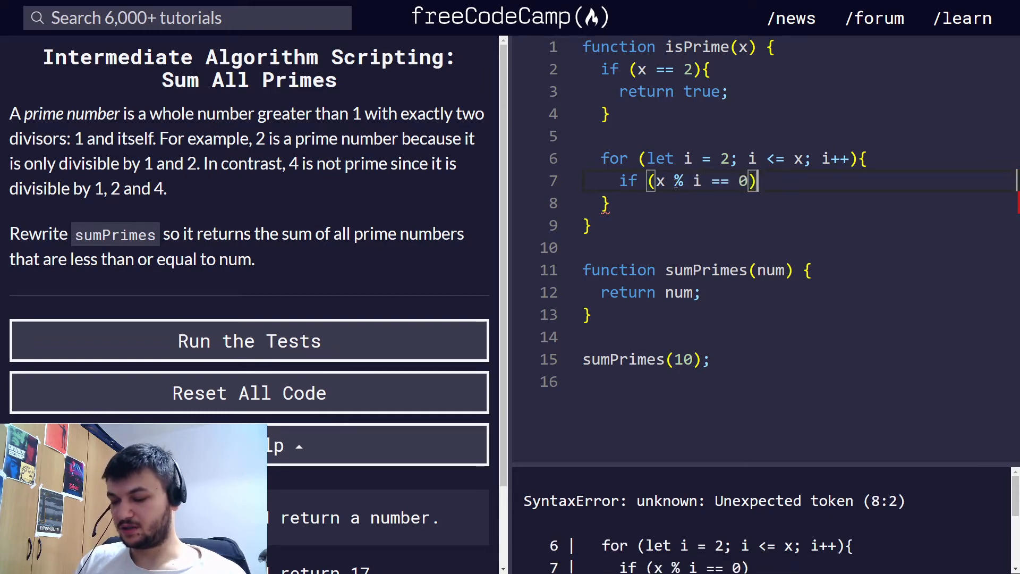
text({)
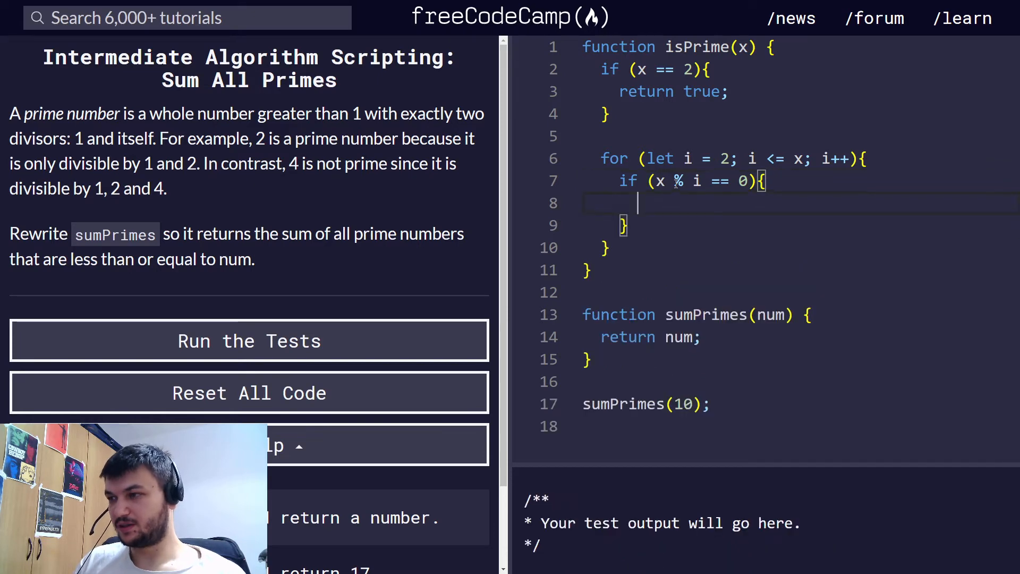
text(retu)
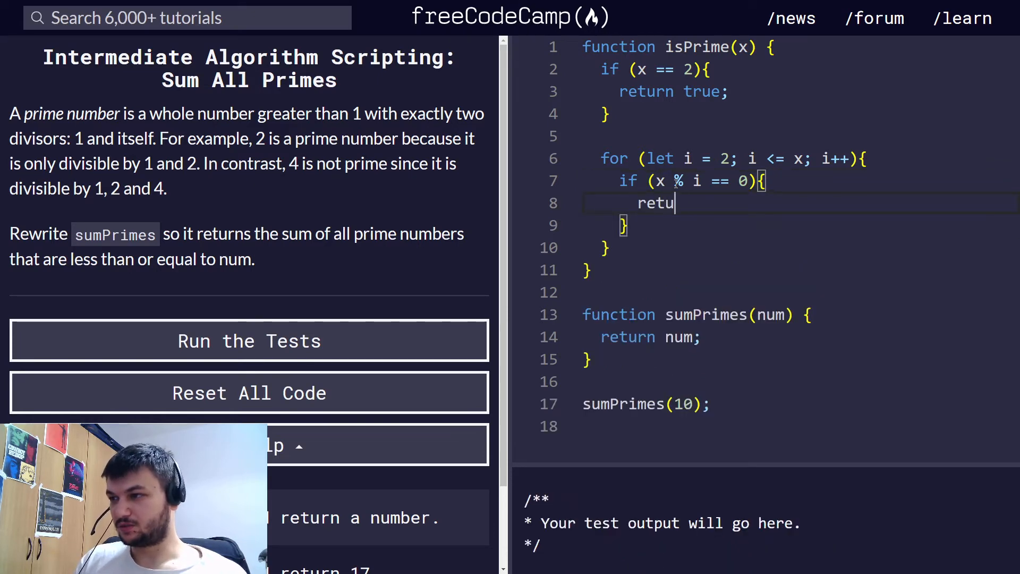
text(rn false)
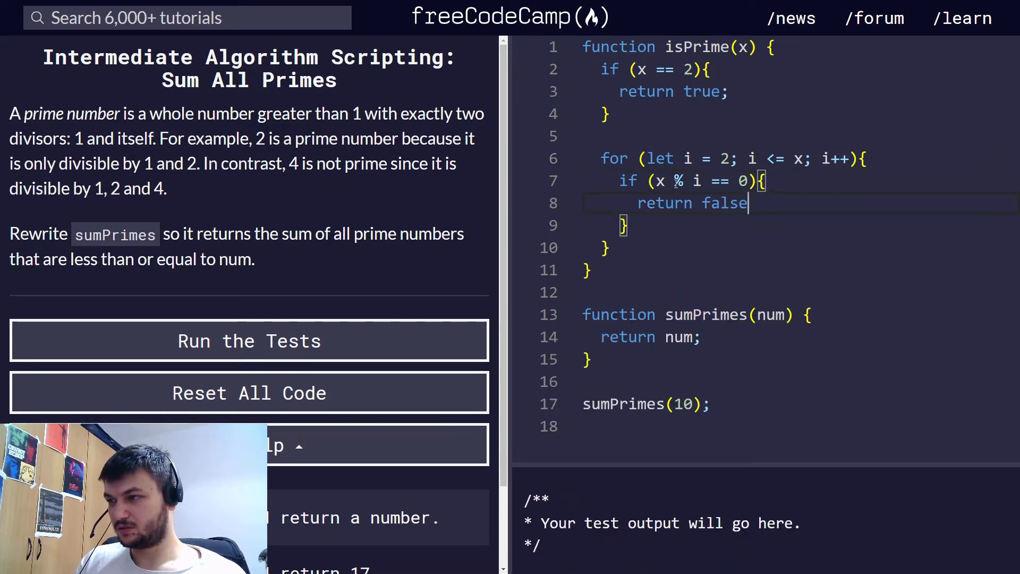
text(;)
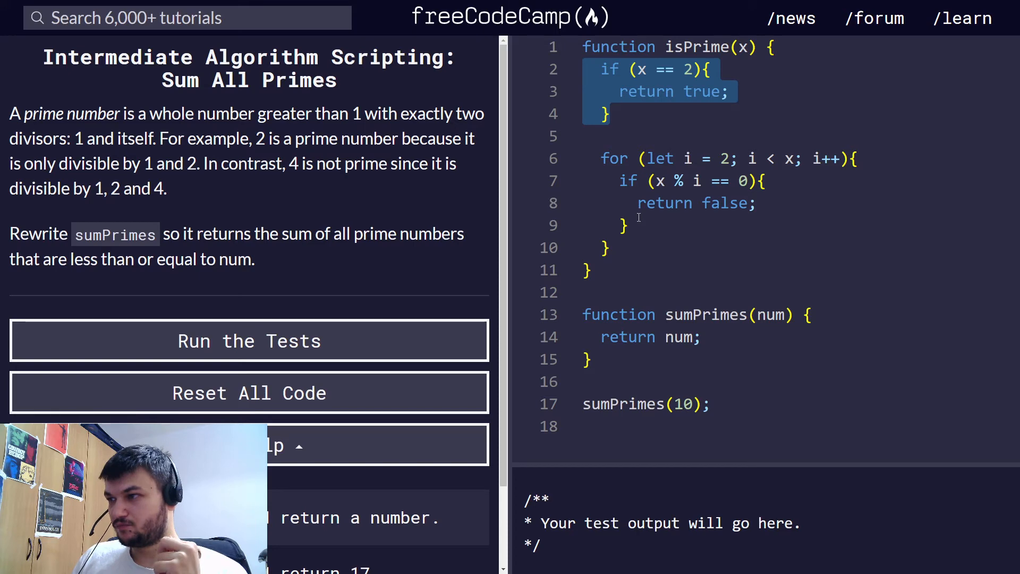
mouse_move(778, 156)
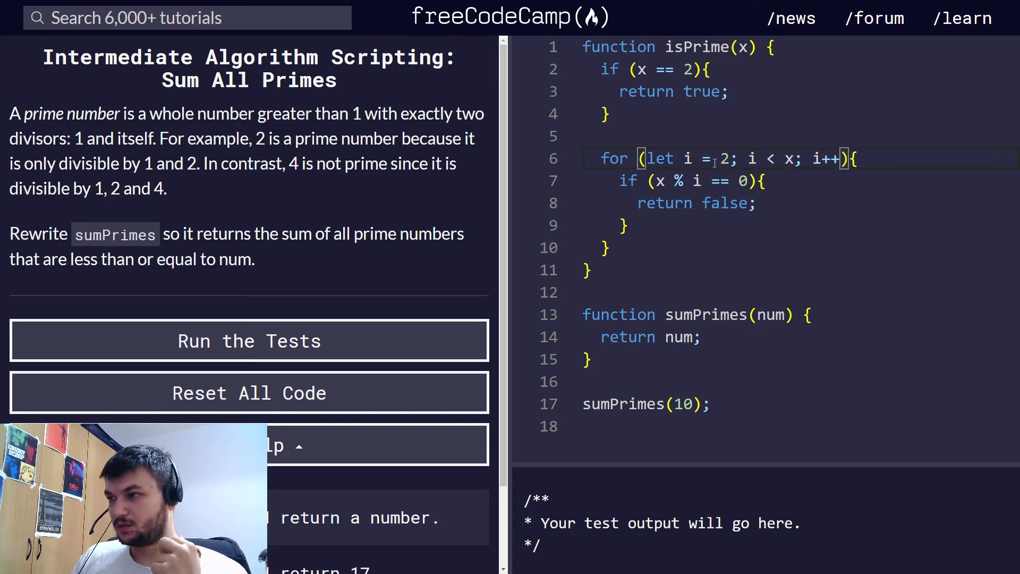
Change the loop condition to i < x and place the cursor after the loop's closing brace
double_click(726, 203)
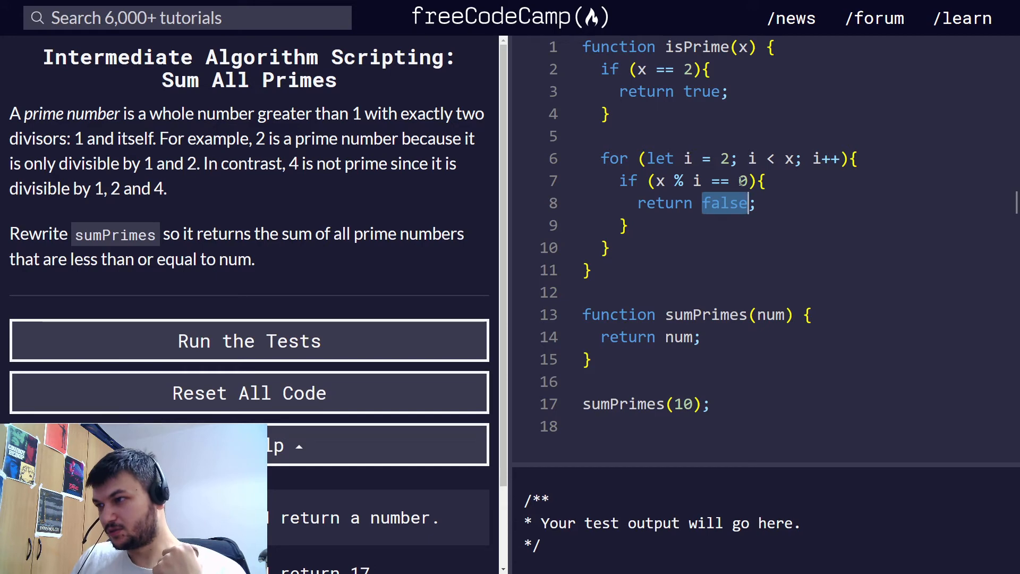
click(741, 180)
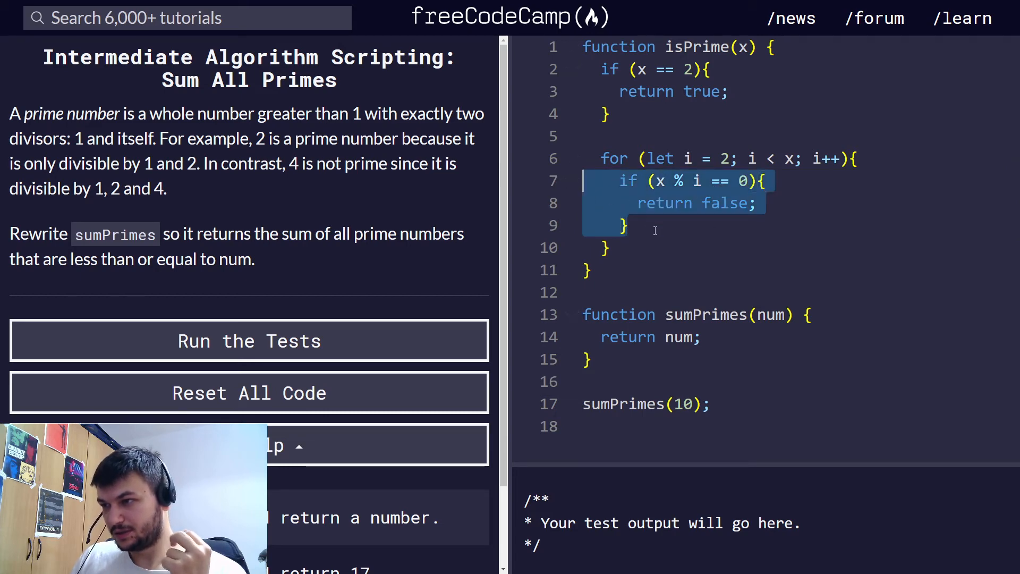
click(624, 225)
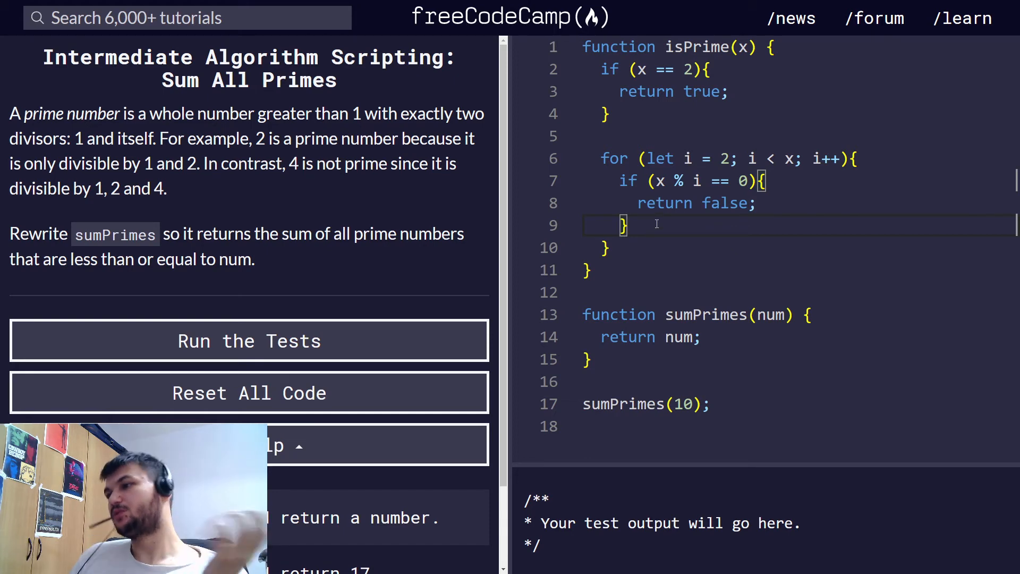
double_click(623, 225)
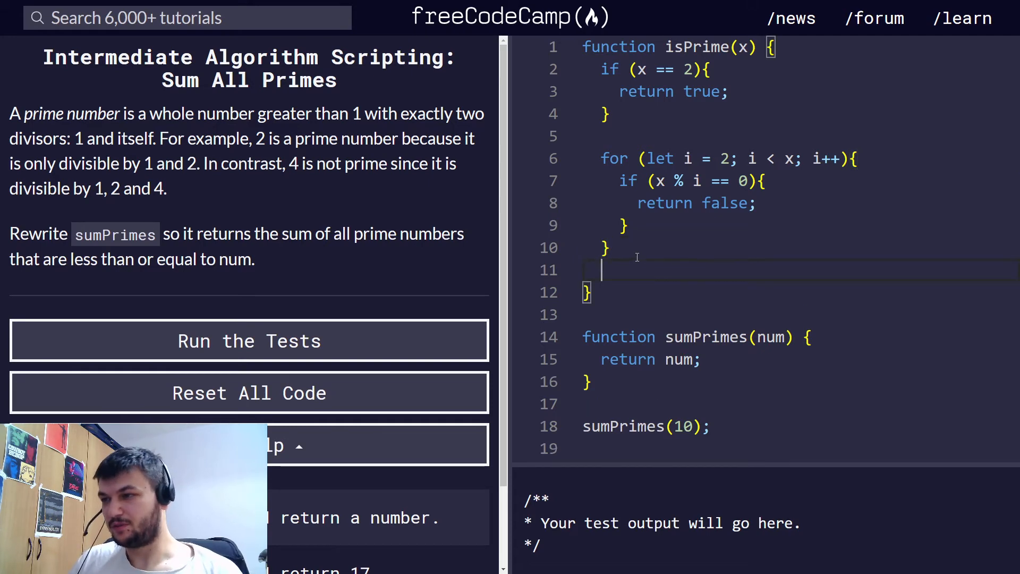
End isPrime with return true; and begin a console line below sumPrimes(10)
text(re)
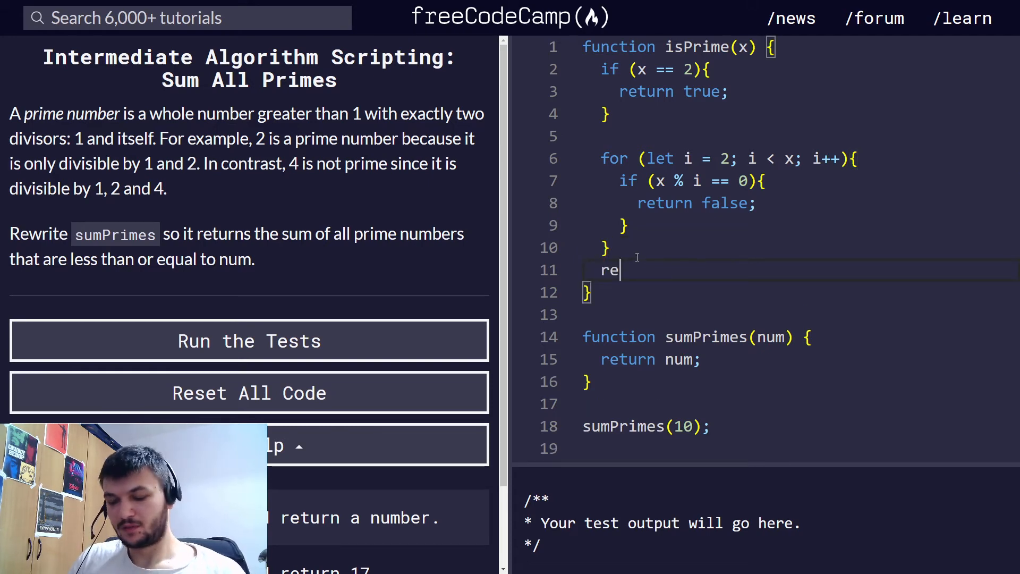
text(turn true)
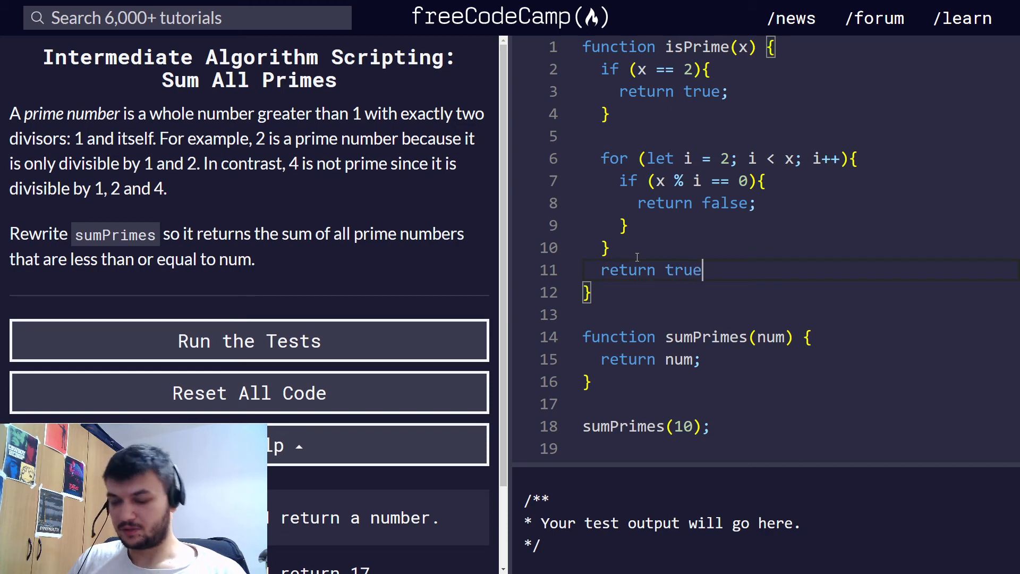
text(;)
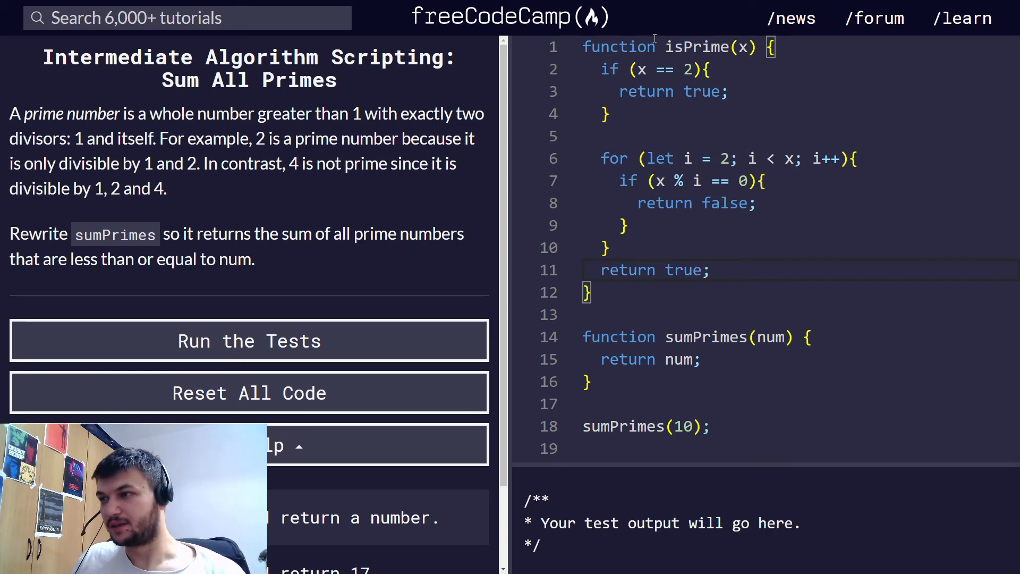
mouse_move(637, 99)
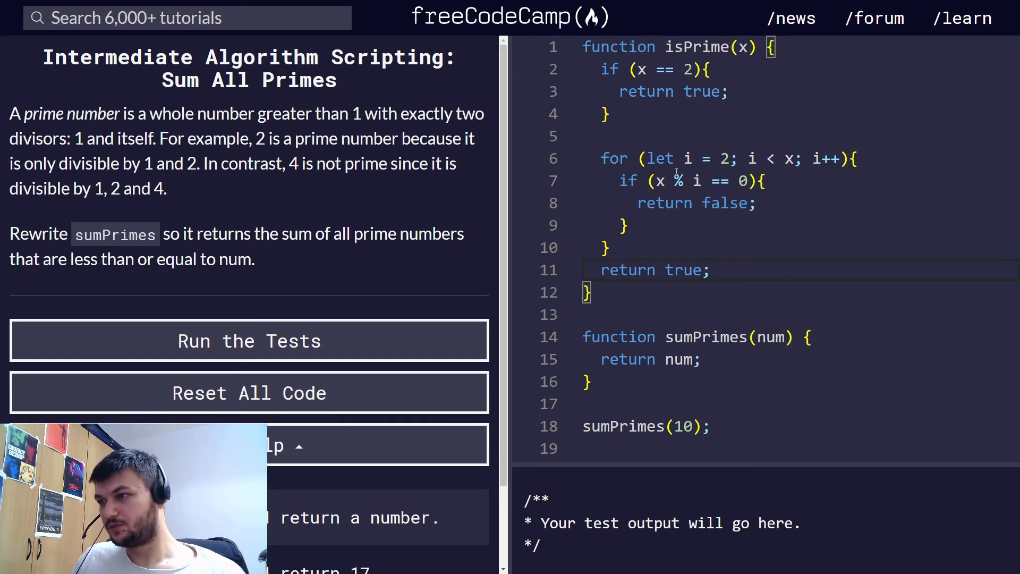
mouse_move(724, 184)
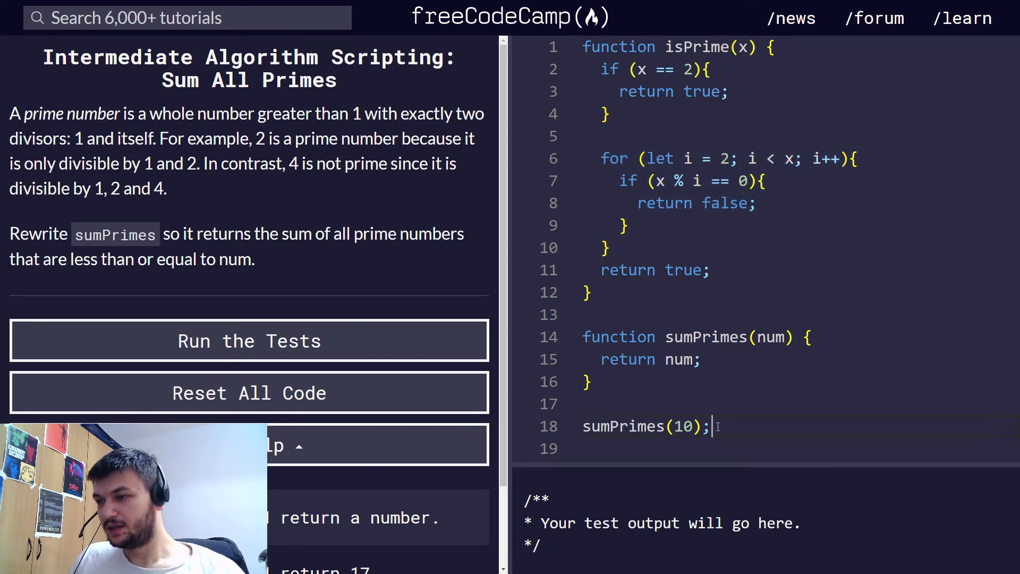
text(console.log()
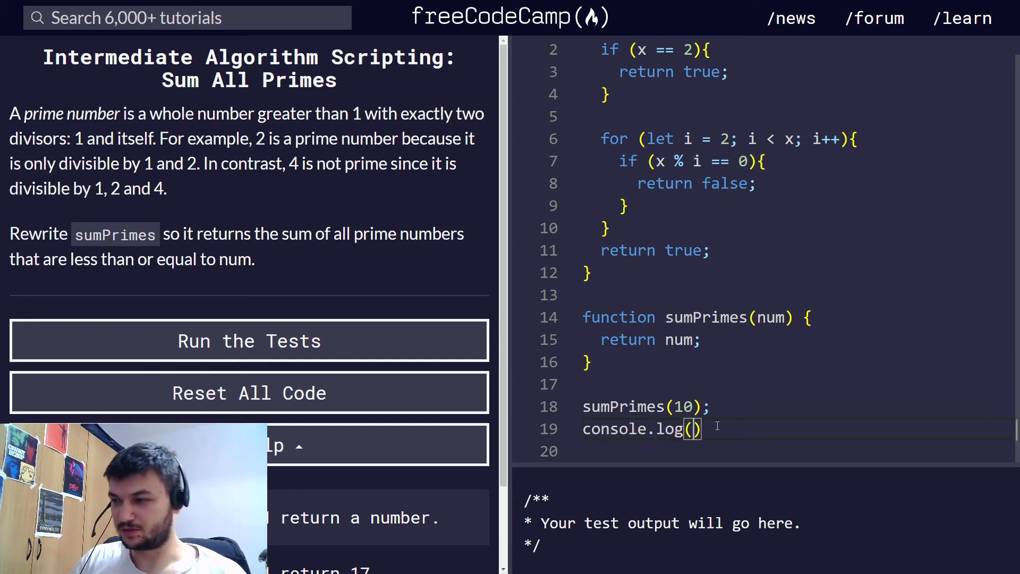
Log isPrime for 7, 10, 11 and 12, seeing true, false, true, false
text(isPrime()
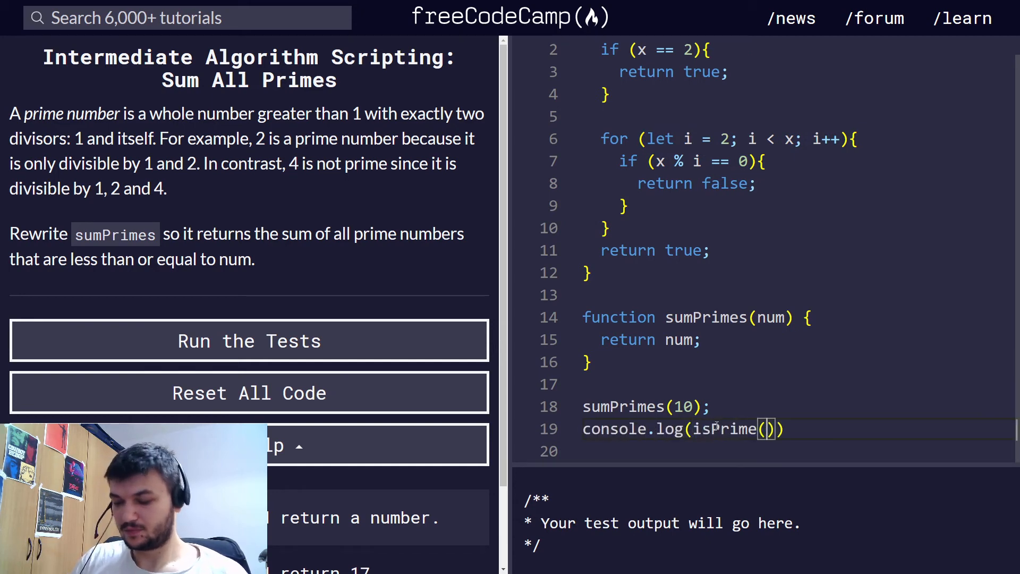
text(7)
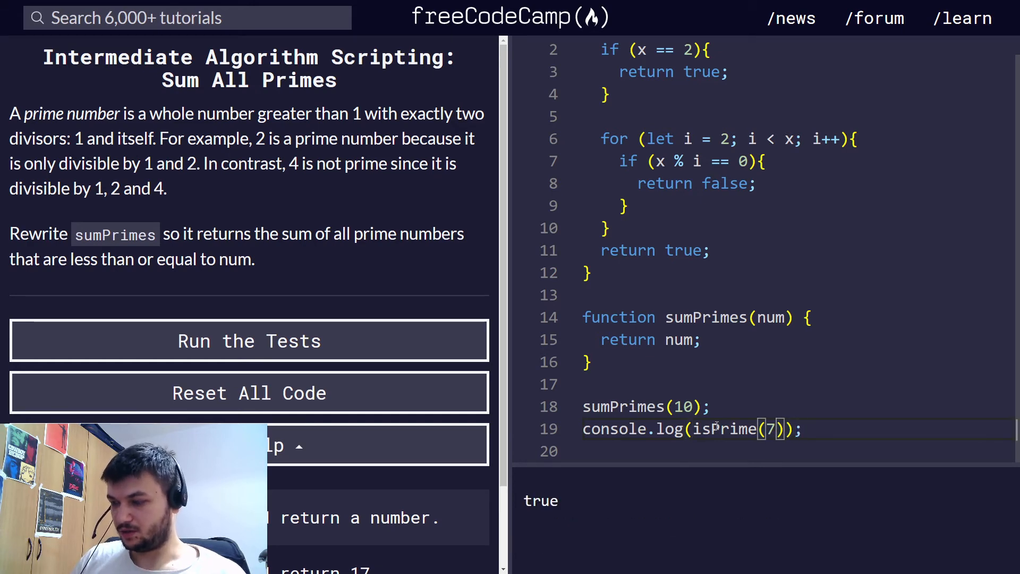
text(10)
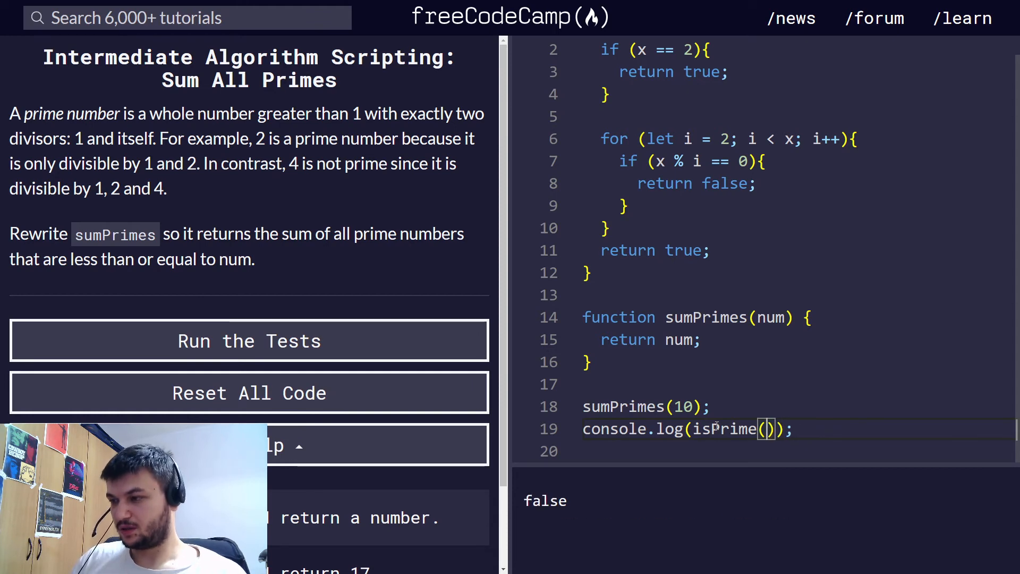
text(11)
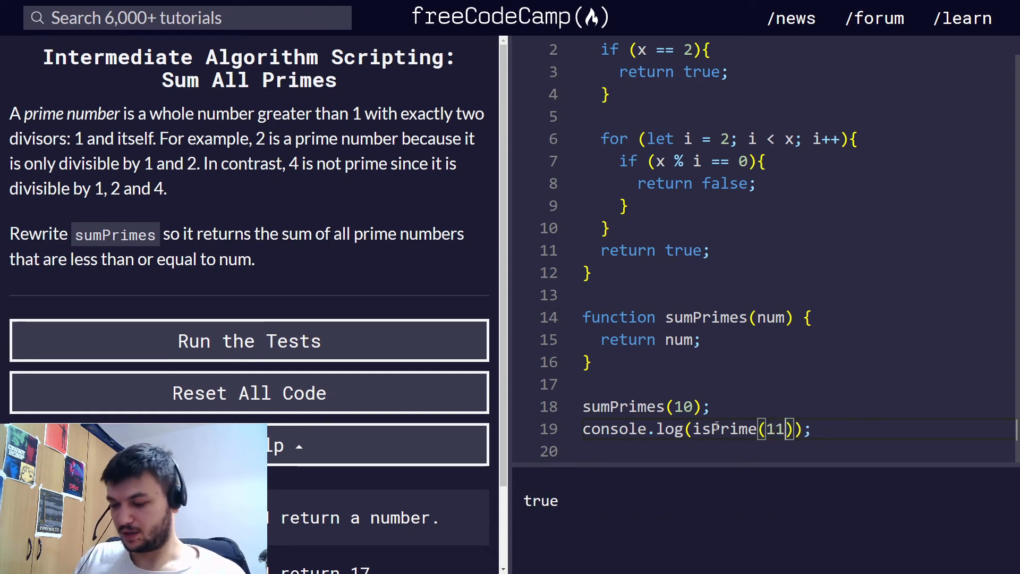
text(12)
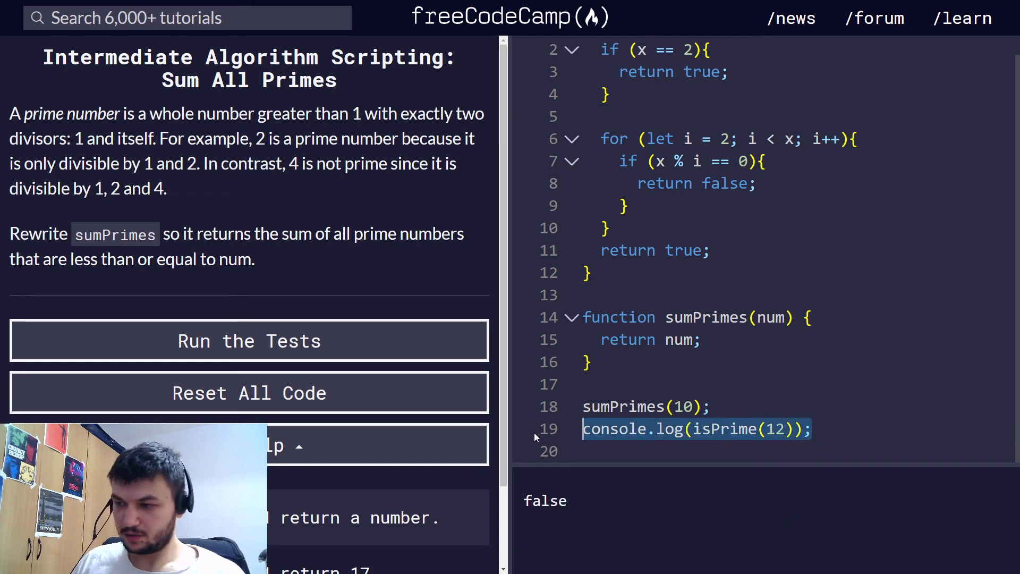
Remove the test line and declare let sum = 0; inside sumPrimes
key(Delete)
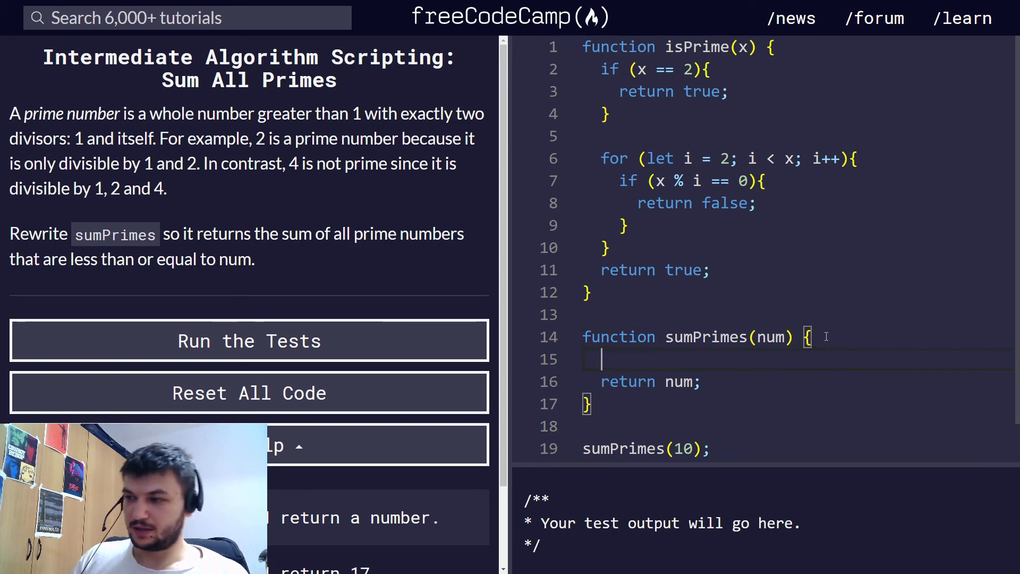
text(let sum)
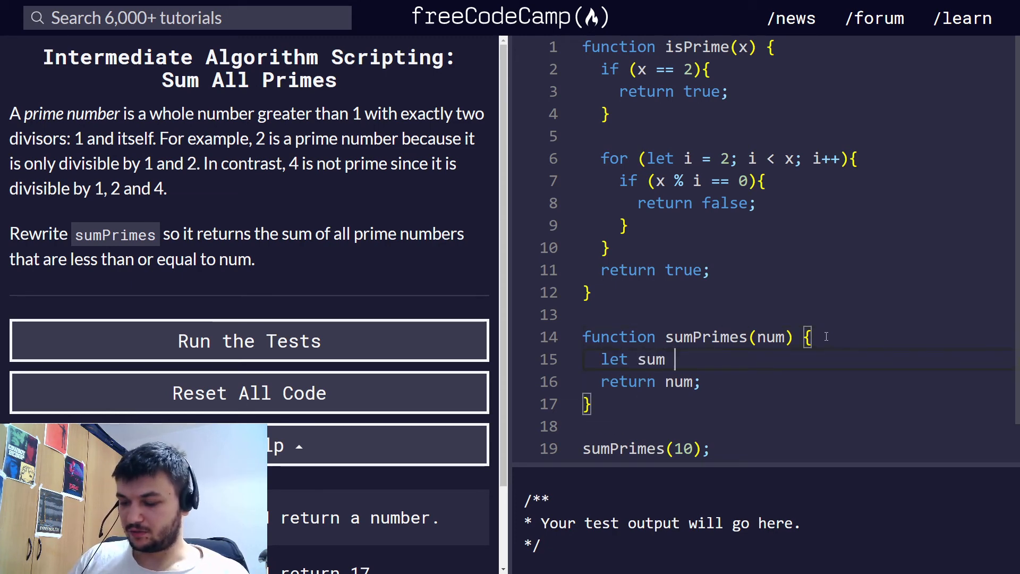
text(= 0;)
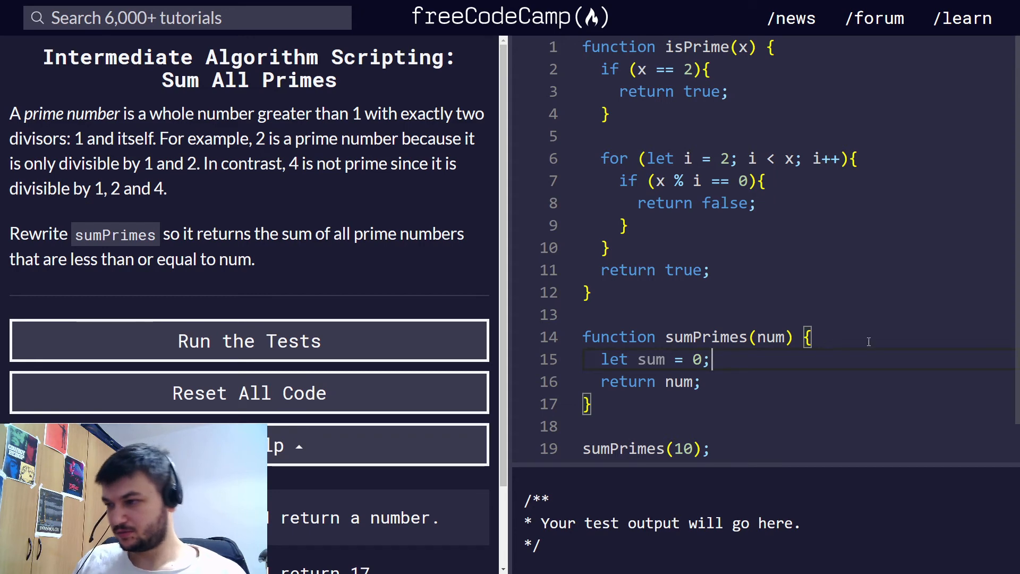
scroll(down, 3)
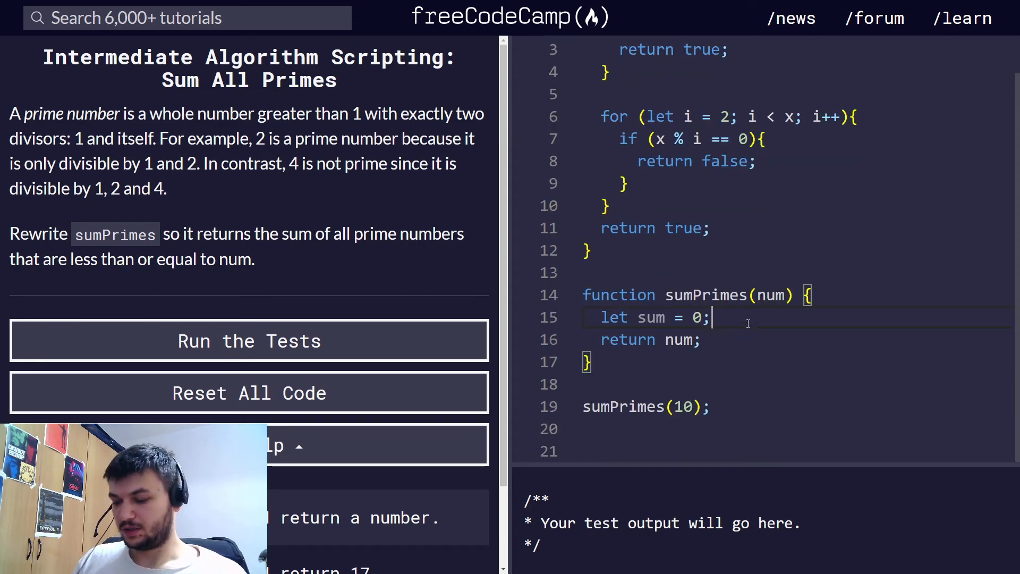
Write the loop for (let i = 2; i <= num; i++) {
text(for (let i =)
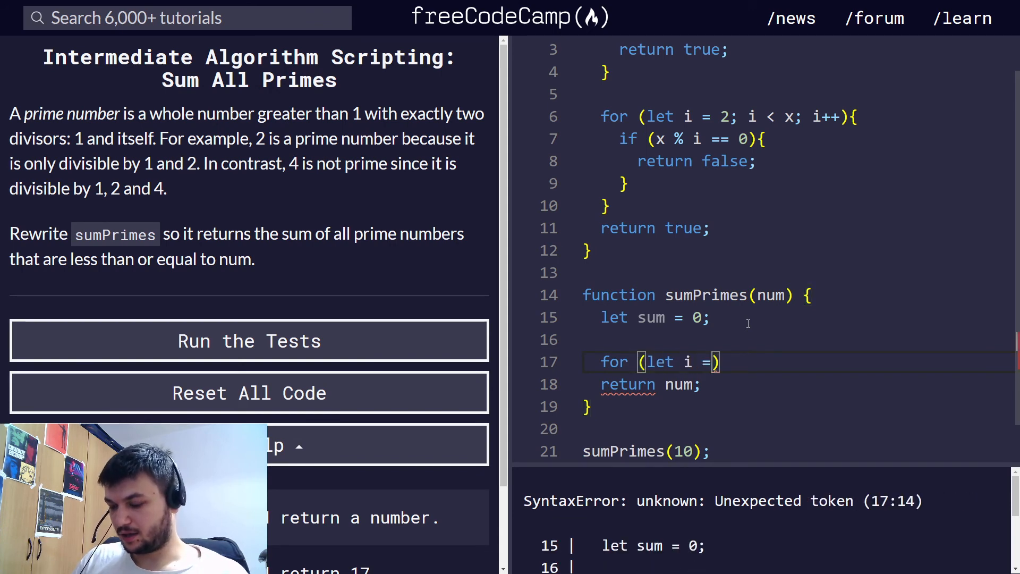
text(2;)
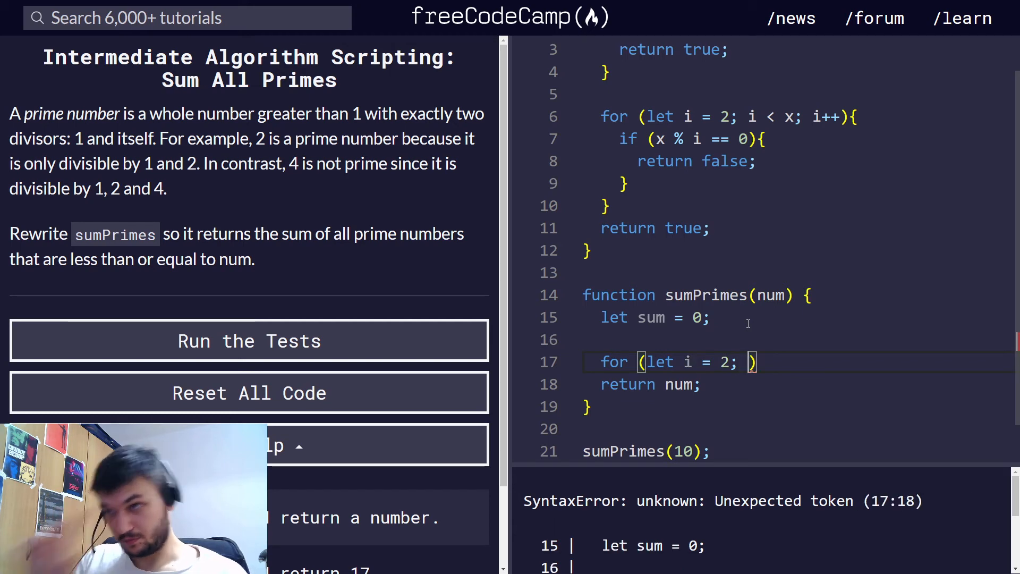
text(i)
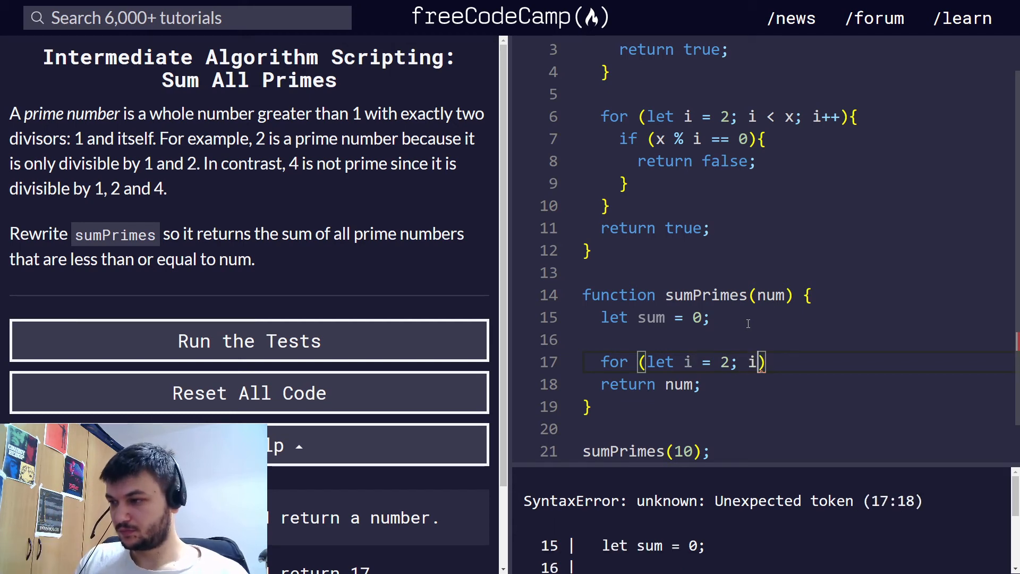
text(<=)
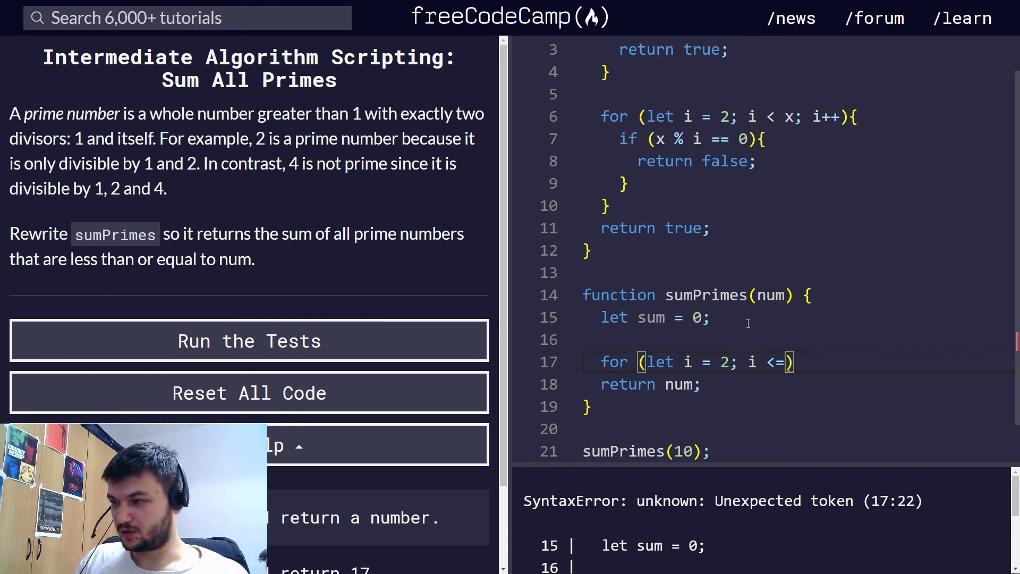
text(num;)
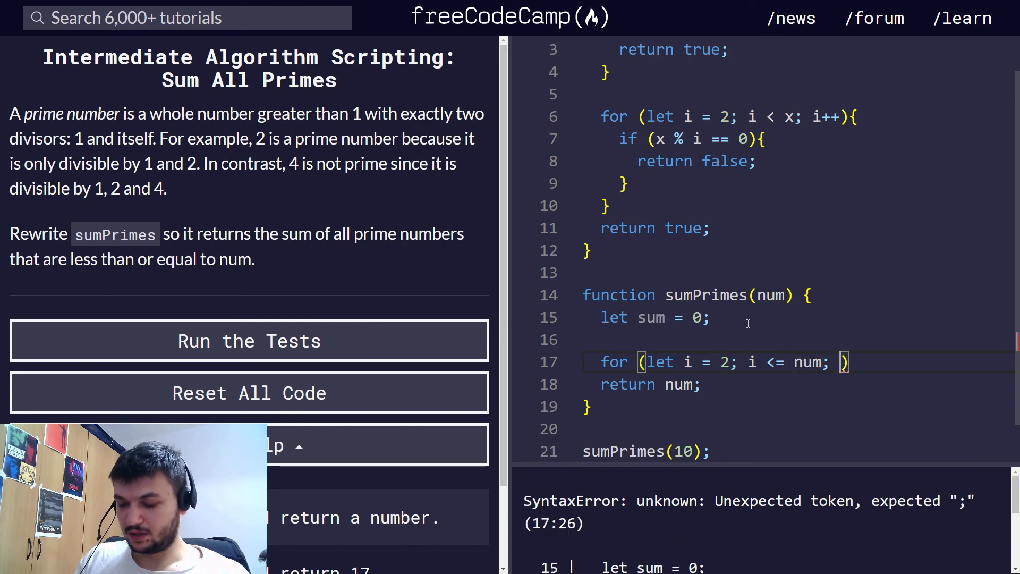
text(i++)
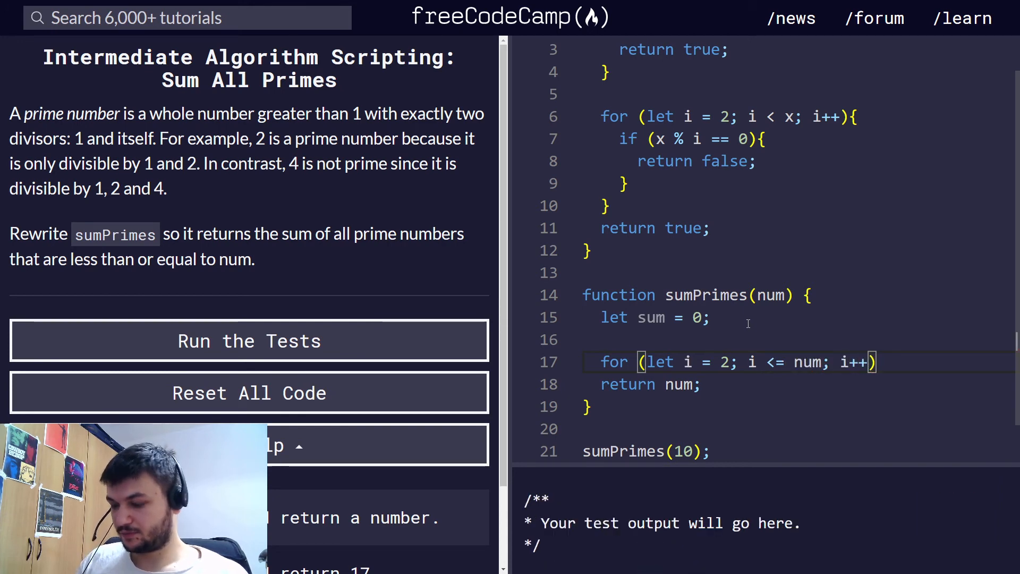
text({)
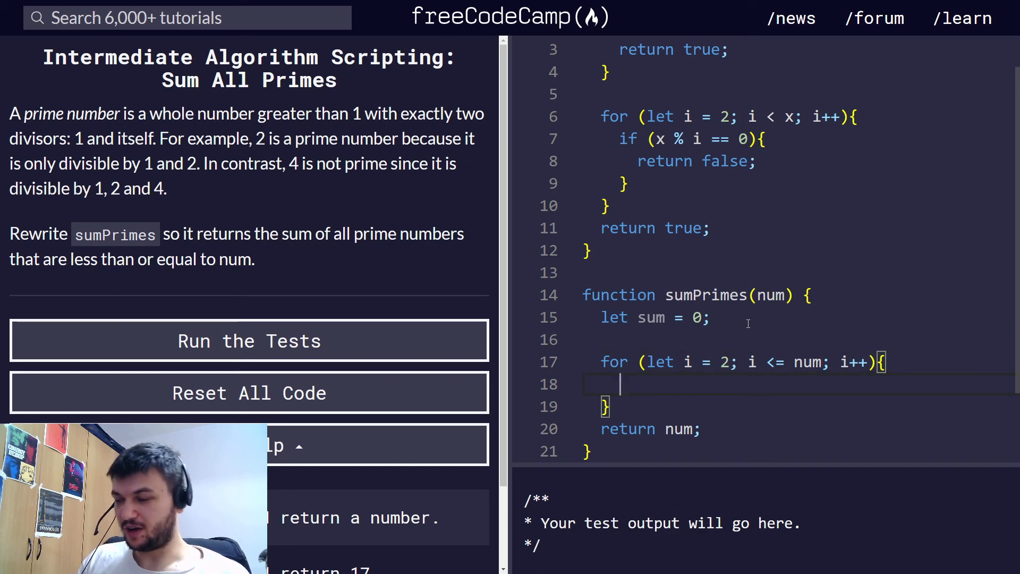
Add sum += i; whenever isPrime(i) is true
text(if)
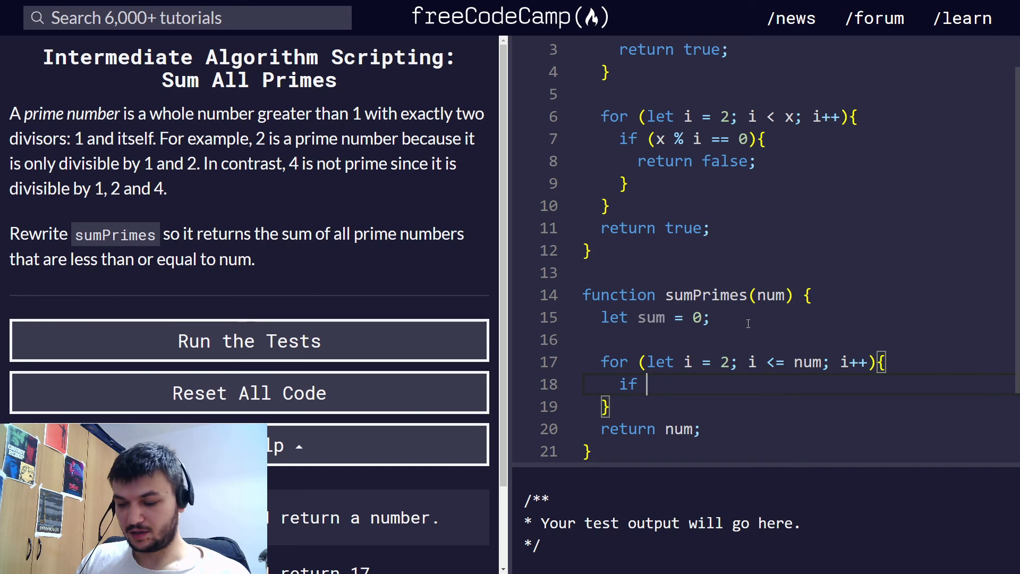
text((isPrime))
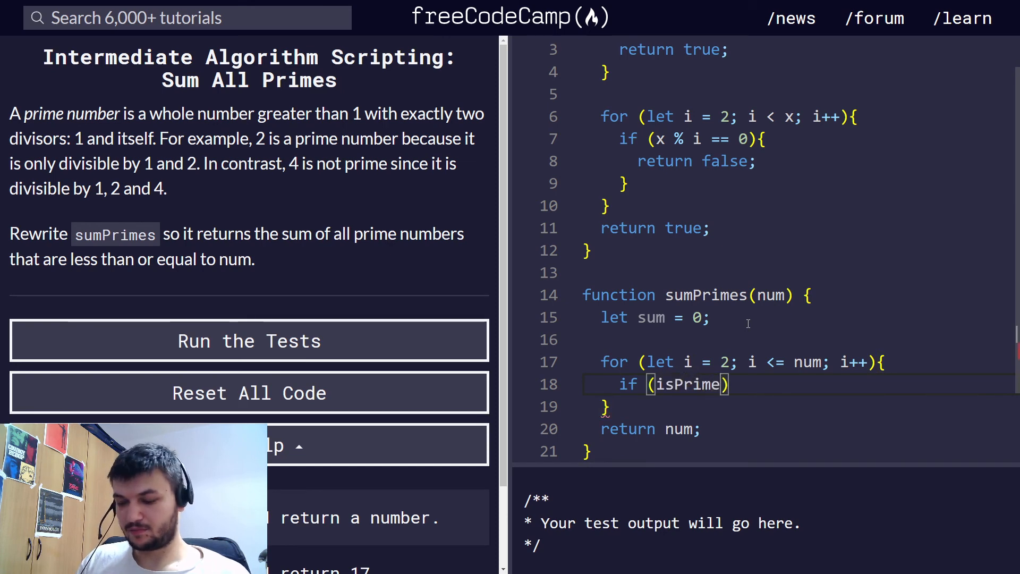
text((i))
text(sum)
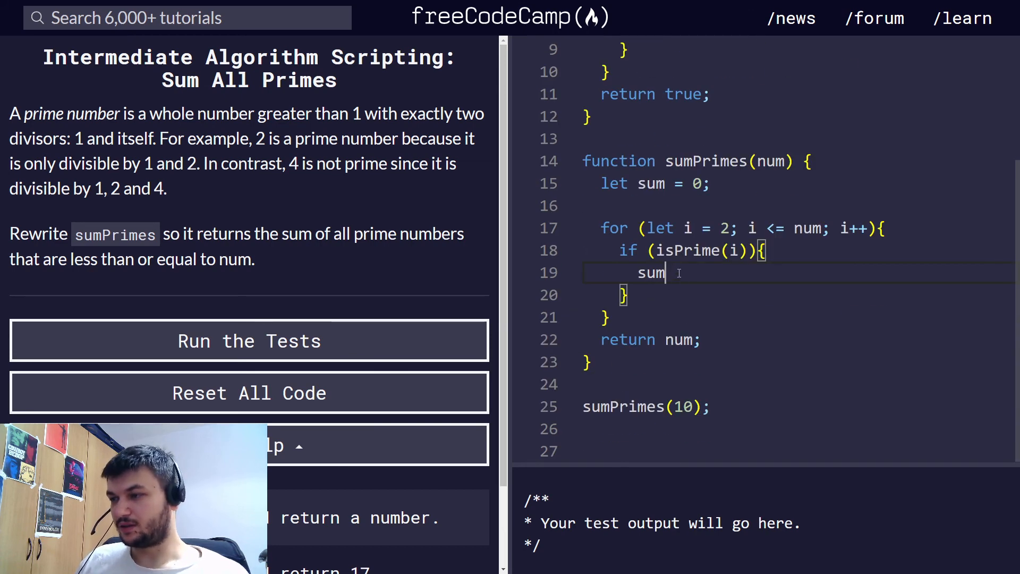
text(+=)
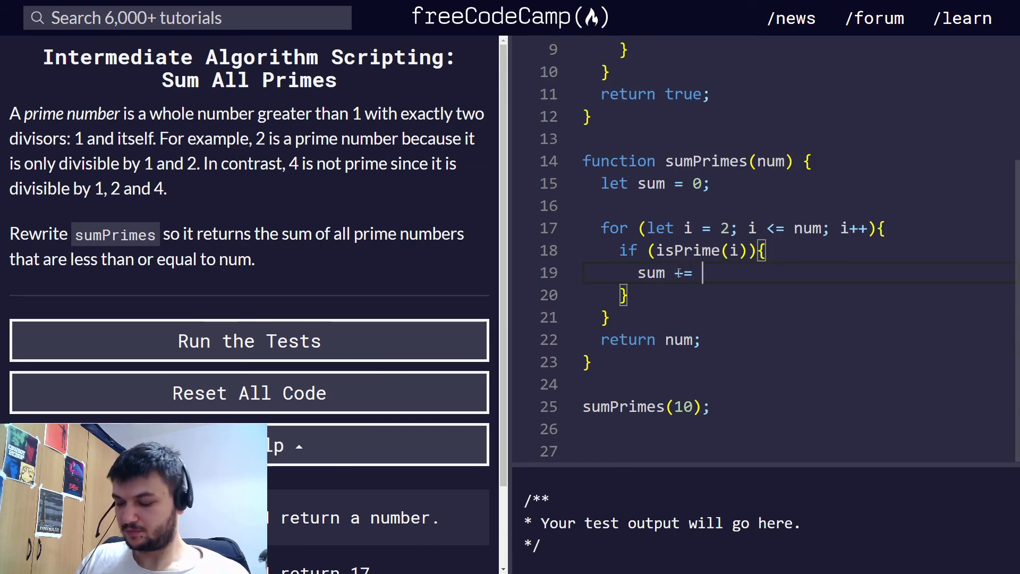
text(i;)
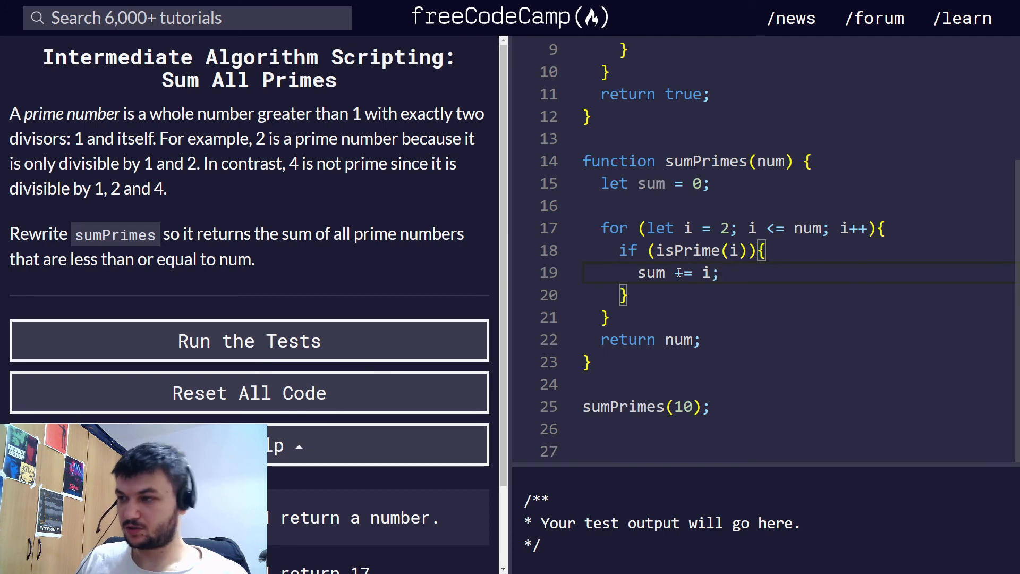
mouse_move(684, 309)
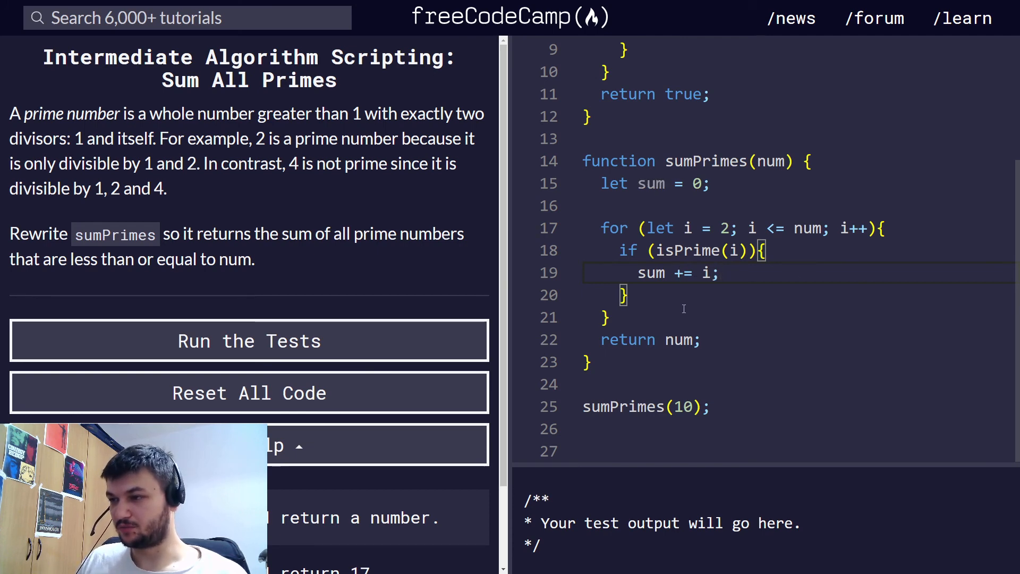
Return sum instead of num and start a console line at the sumPrimes(10) call
double_click(679, 339)
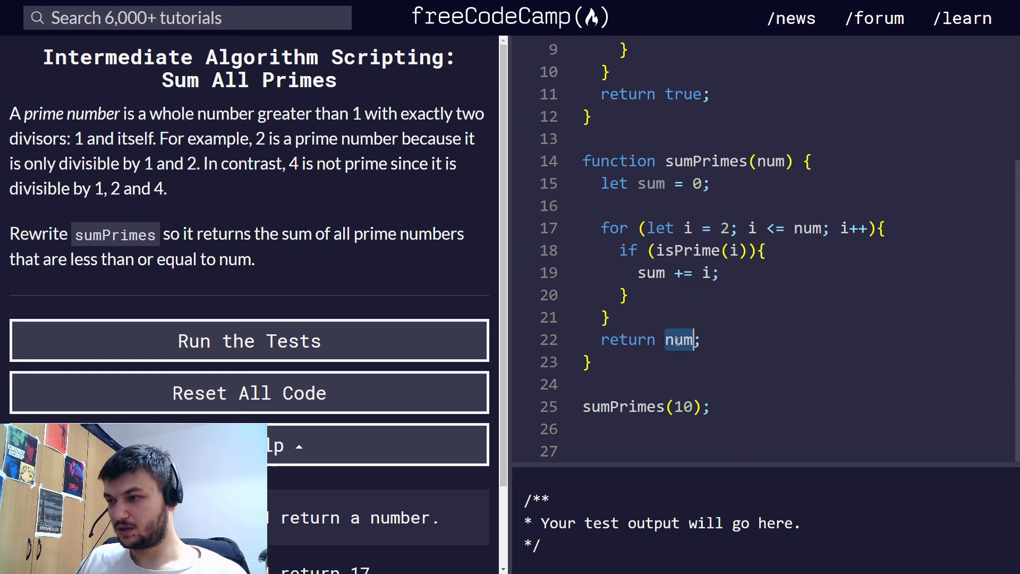
text(sum)
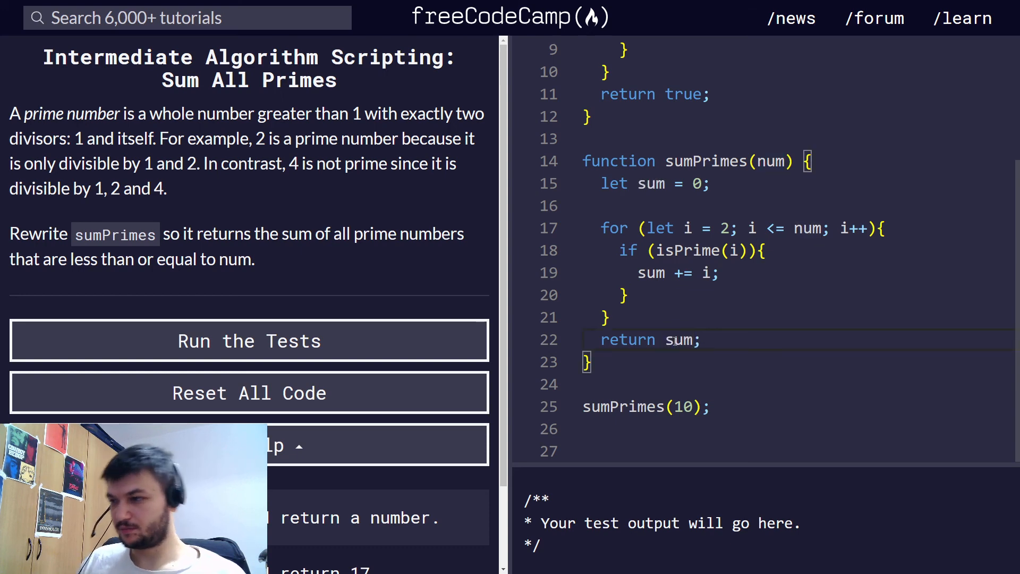
mouse_move(558, 405)
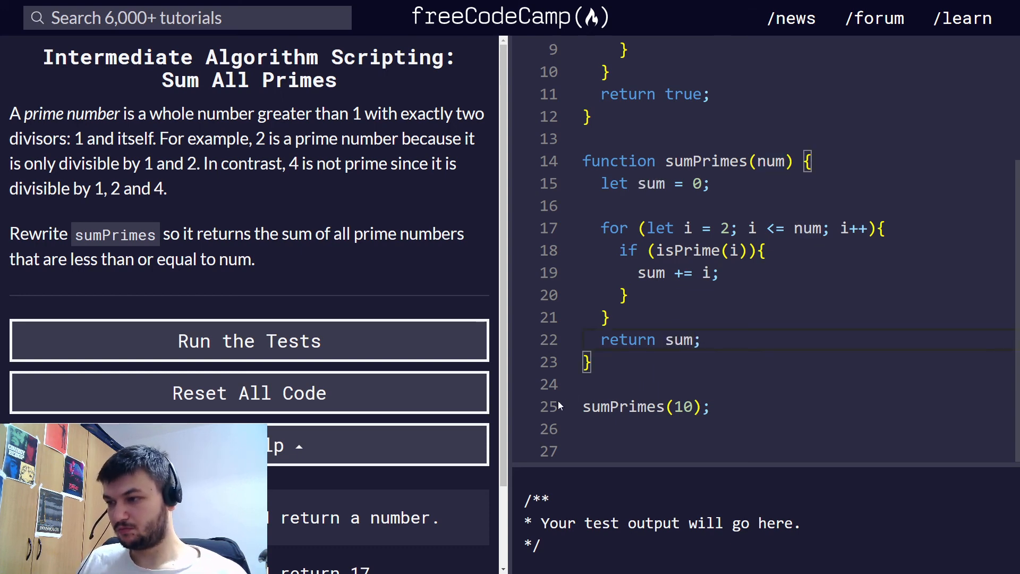
text(conso)
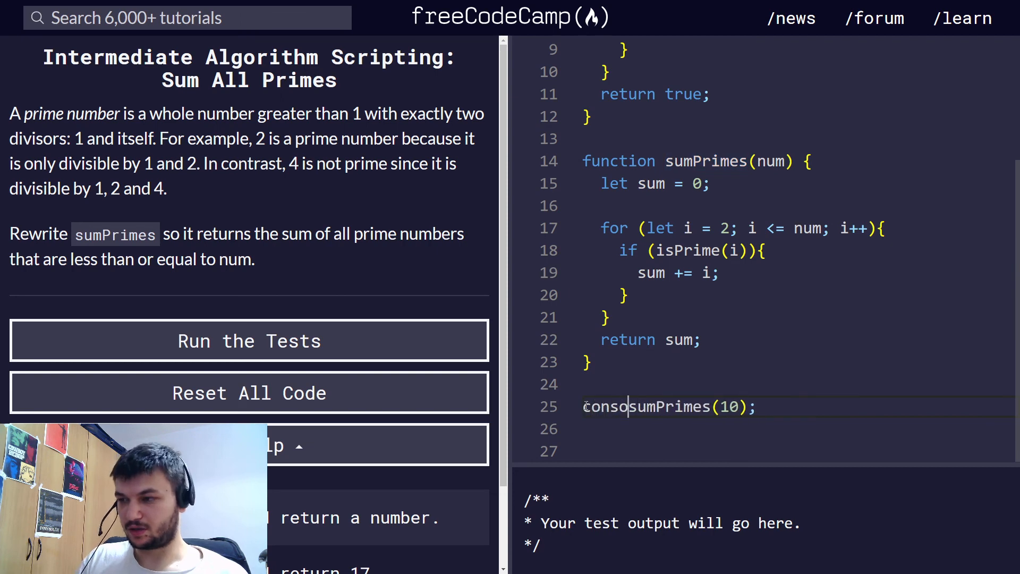
Wrap sumPrimes(10) in console.log, which prints 17, and run the tests
text(.log()
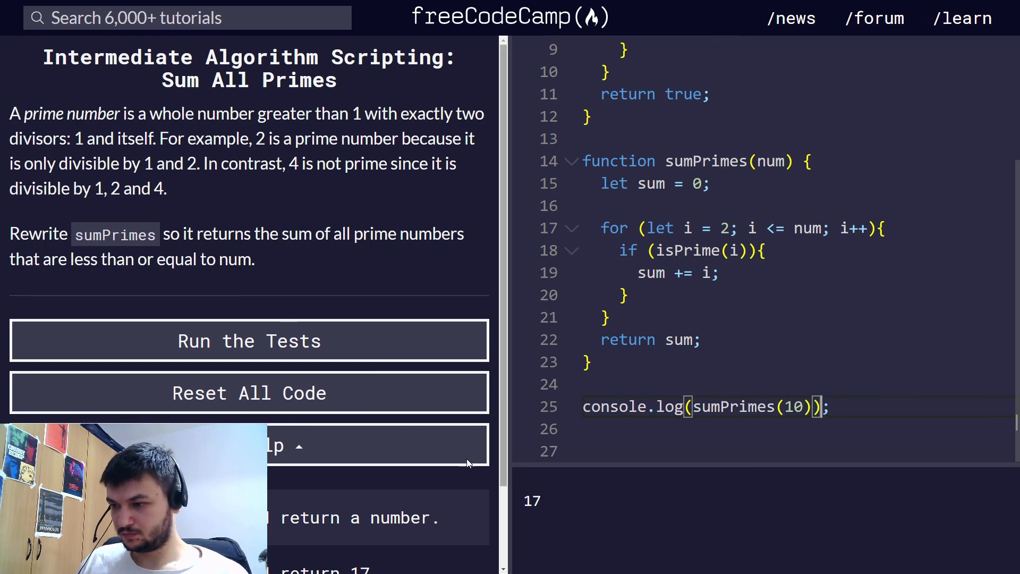
mouse_move(926, 352)
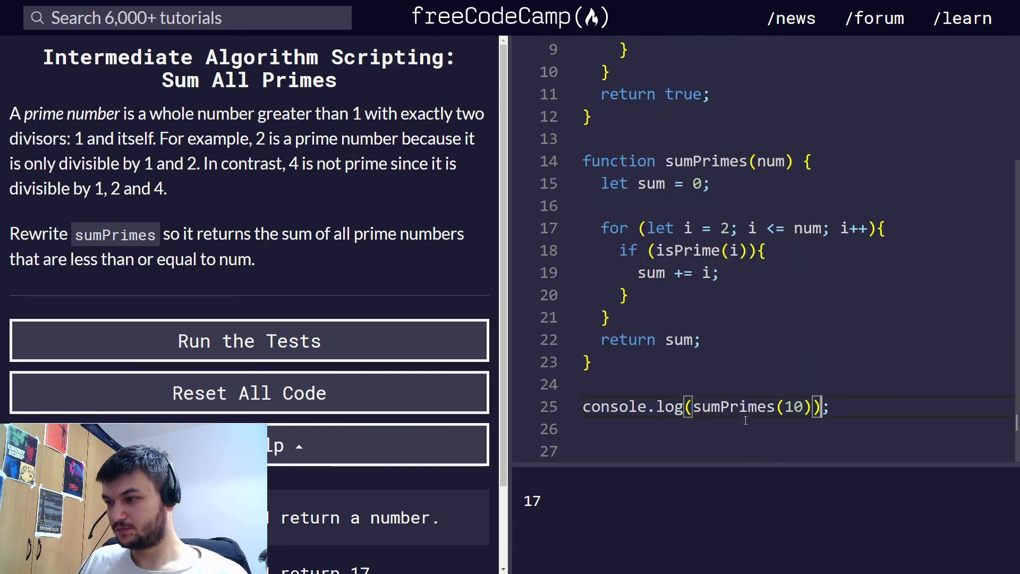
click(659, 385)
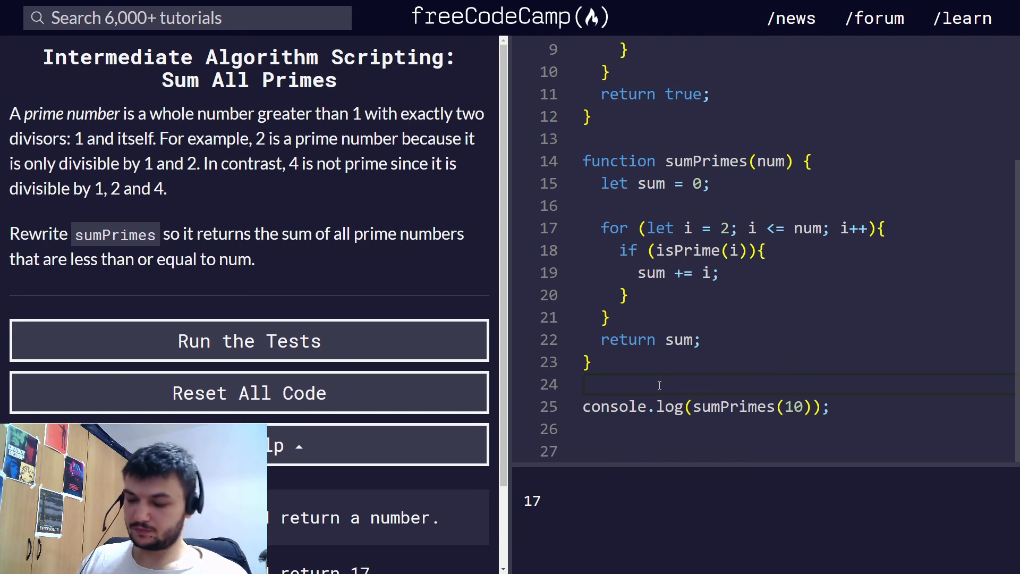
click(249, 340)
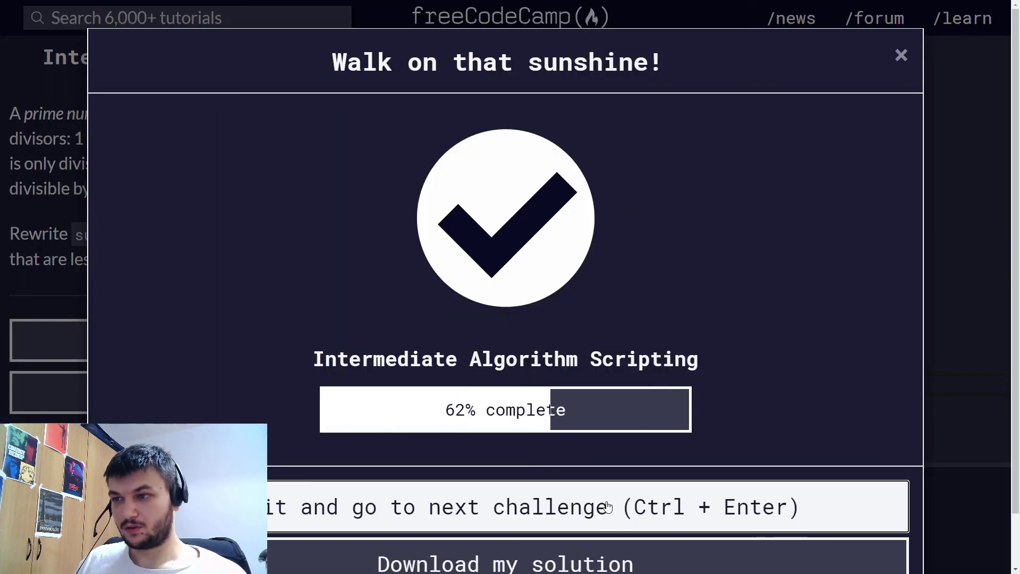
Submit the solution and open the Smallest Common Multiple challenge
click(901, 54)
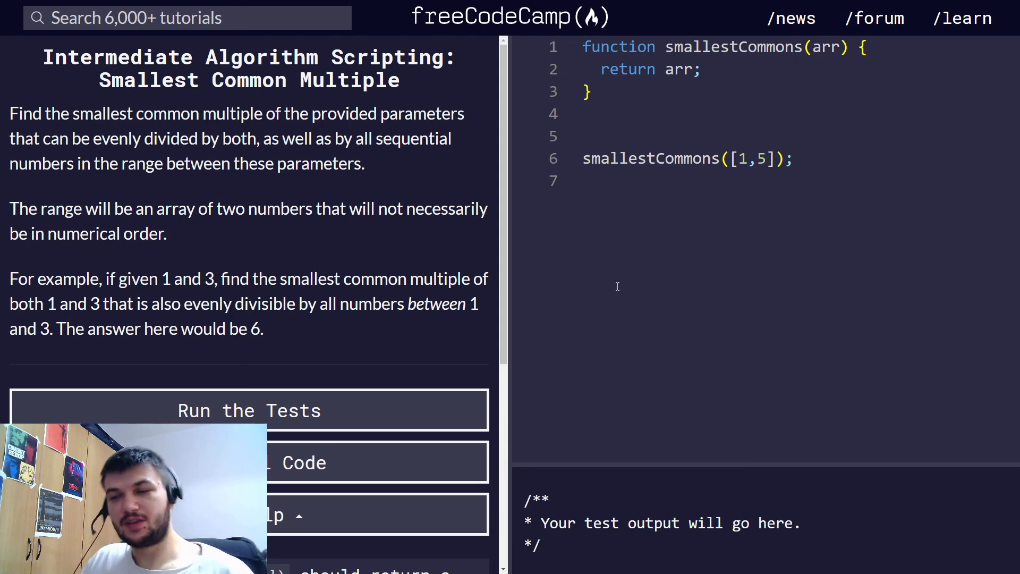